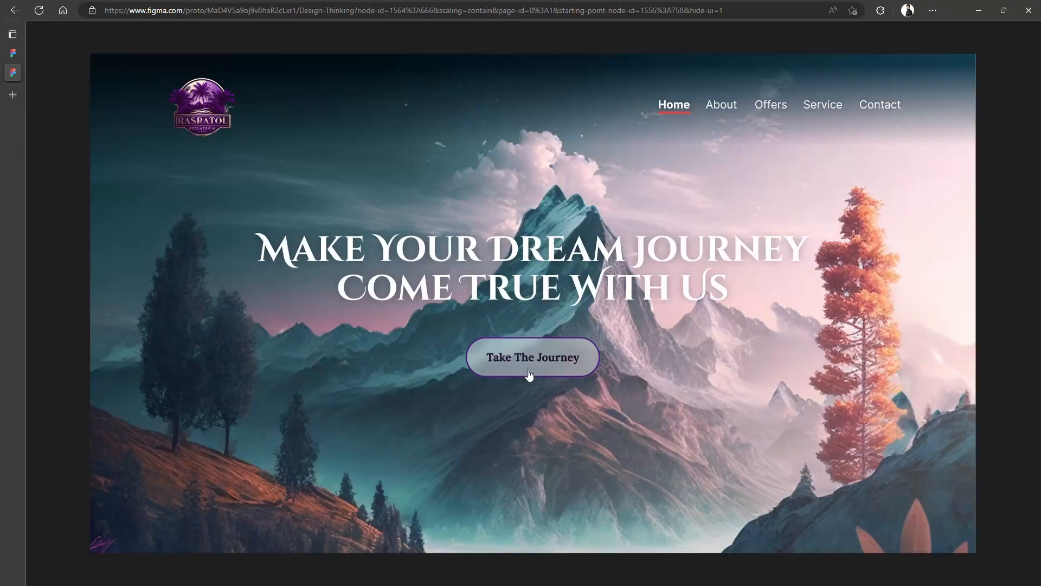
Play the Take The Journey transition to the Exclusive Packages section and leave the prototype view
{"action": "left_click", "coordinate": [531, 358]}
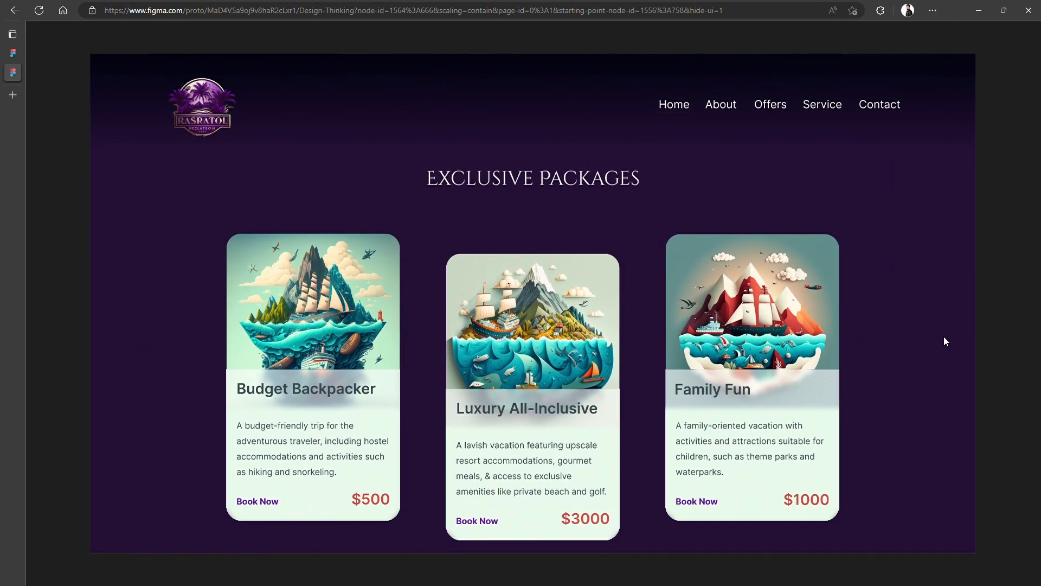
{"action": "left_click", "coordinate": [675, 104]}
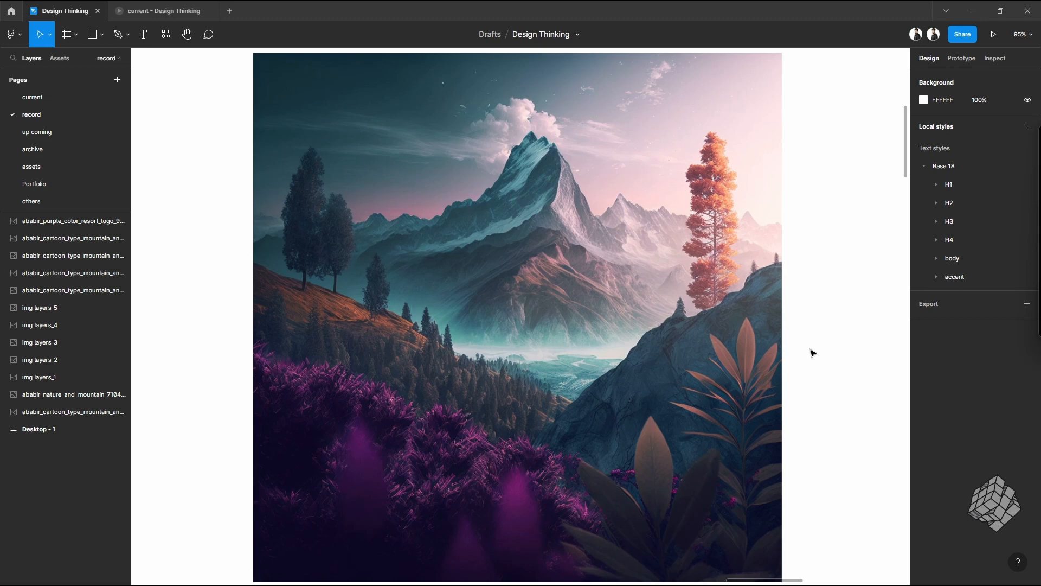
{"action": "left_click", "coordinate": [492, 251]}
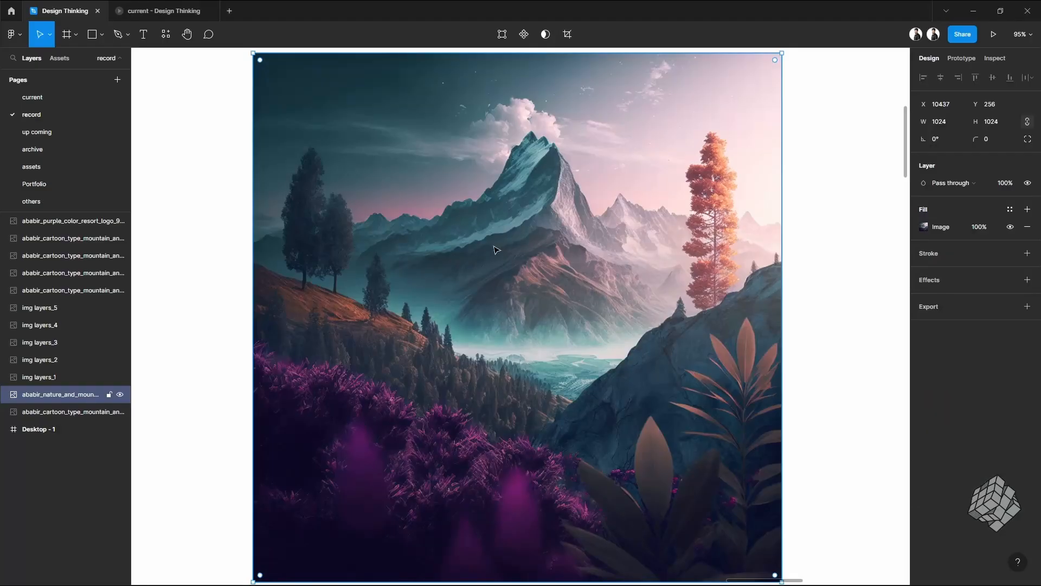
{"action": "mouse_move", "coordinate": [510, 245]}
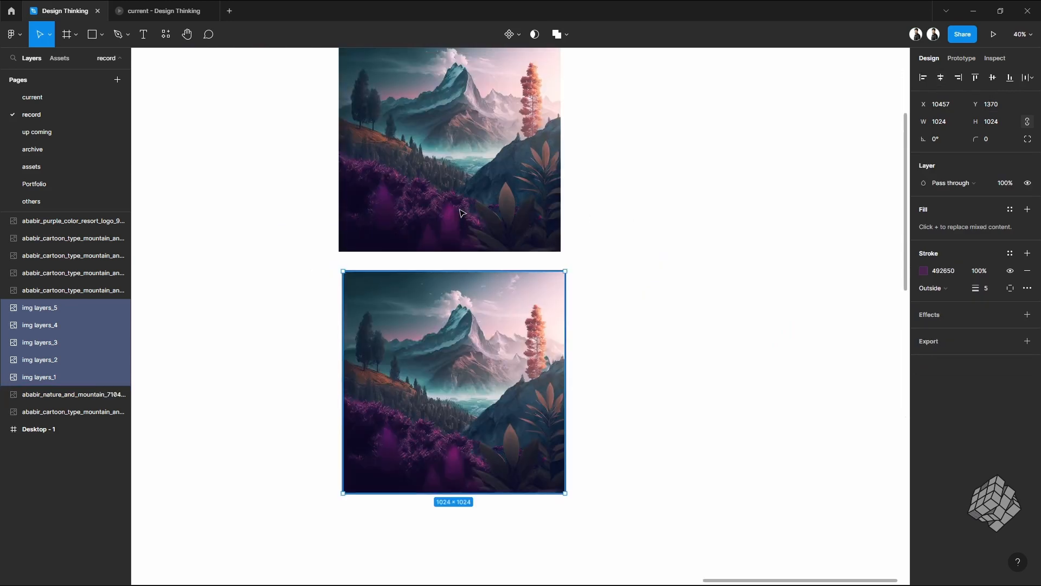
{"action": "scroll", "scroll_direction": "down", "scroll_amount": 3}
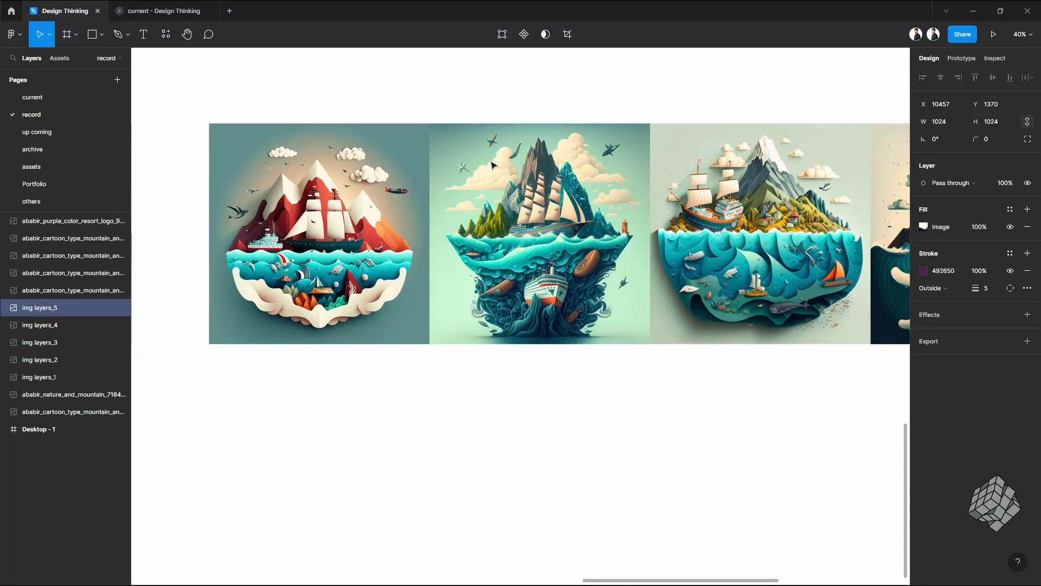
{"action": "mouse_move", "coordinate": [509, 365]}
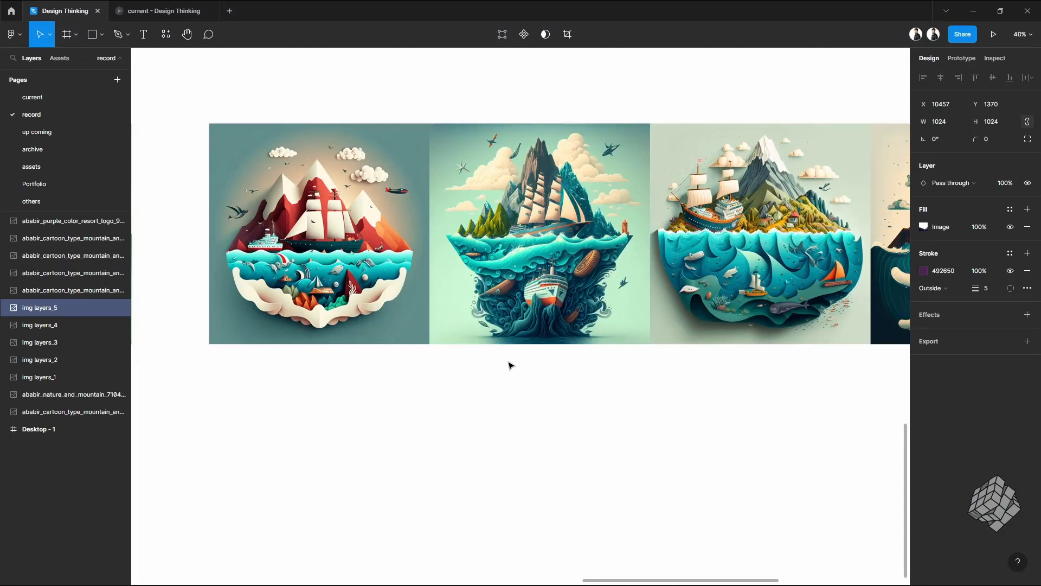
{"action": "scroll", "scroll_direction": "right", "scroll_amount": 3}
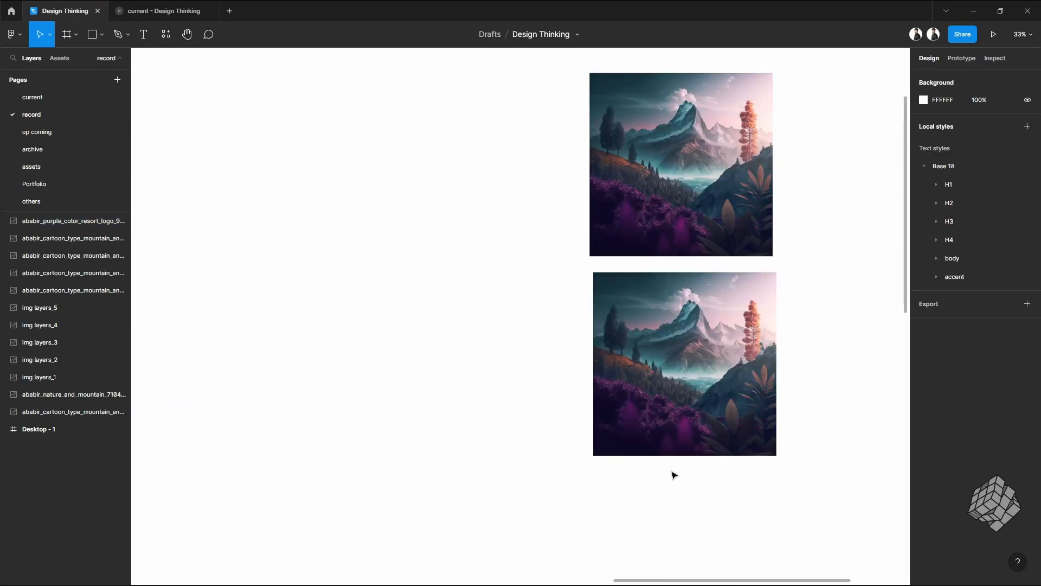
Scale the five mountain image layers up to span the full width of the home - 1 frame
{"action": "left_click", "coordinate": [685, 362]}
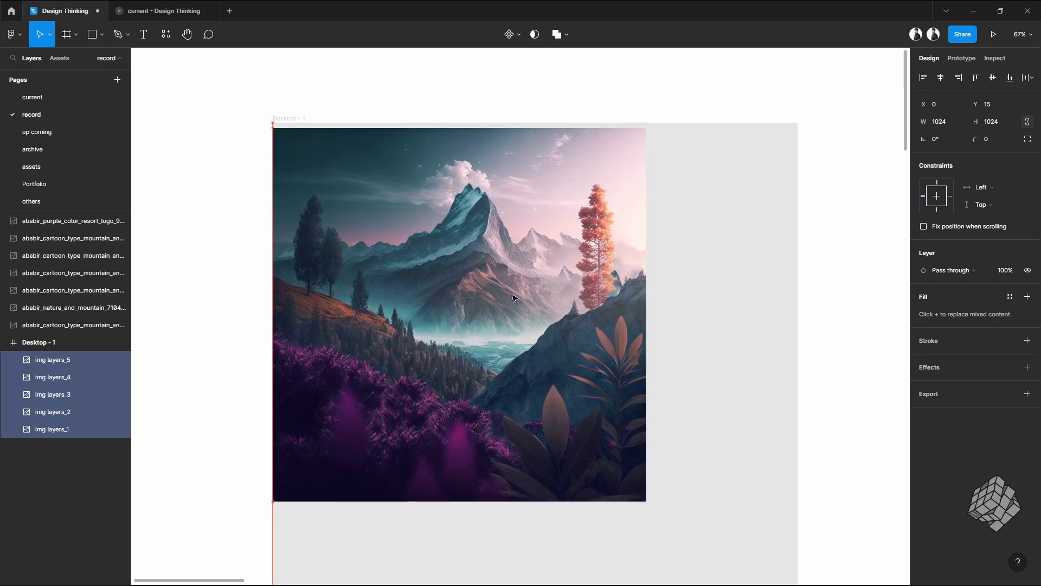
{"action": "left_click_drag", "start_coordinate": [644, 498], "coordinate": [657, 335]}
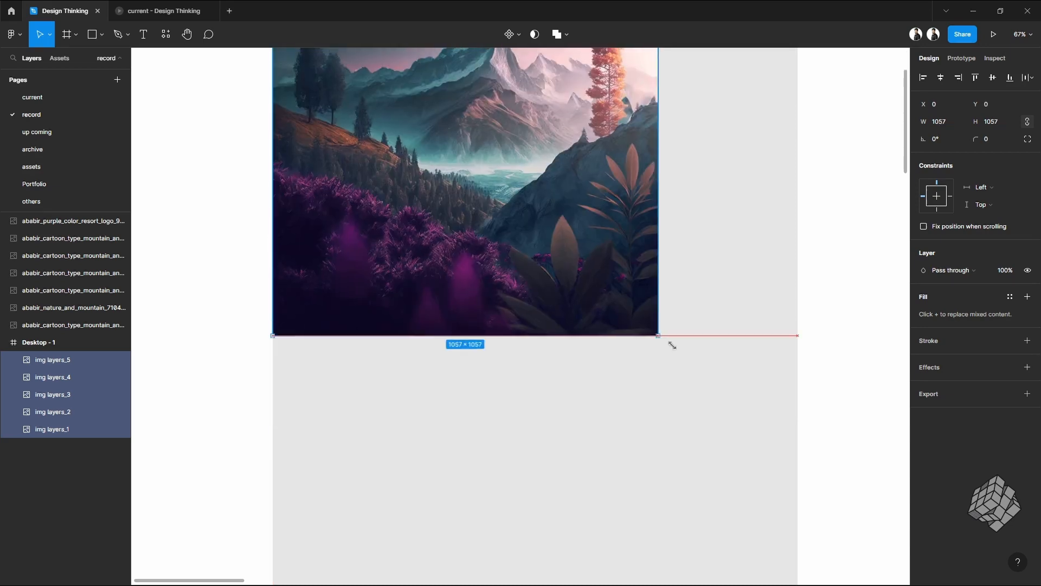
{"action": "left_click_drag", "start_coordinate": [658, 335], "coordinate": [797, 475]}
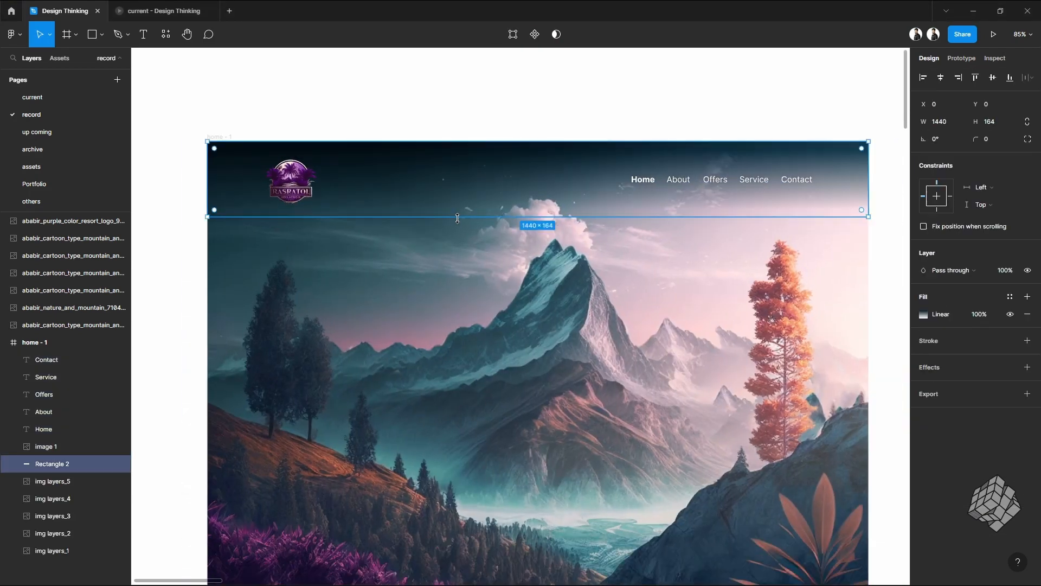
Adjust the navigation bar height and move the view down below the hero for the 1440×1375 rectangle
{"action": "left_click_drag", "start_coordinate": [457, 218], "coordinate": [460, 236]}
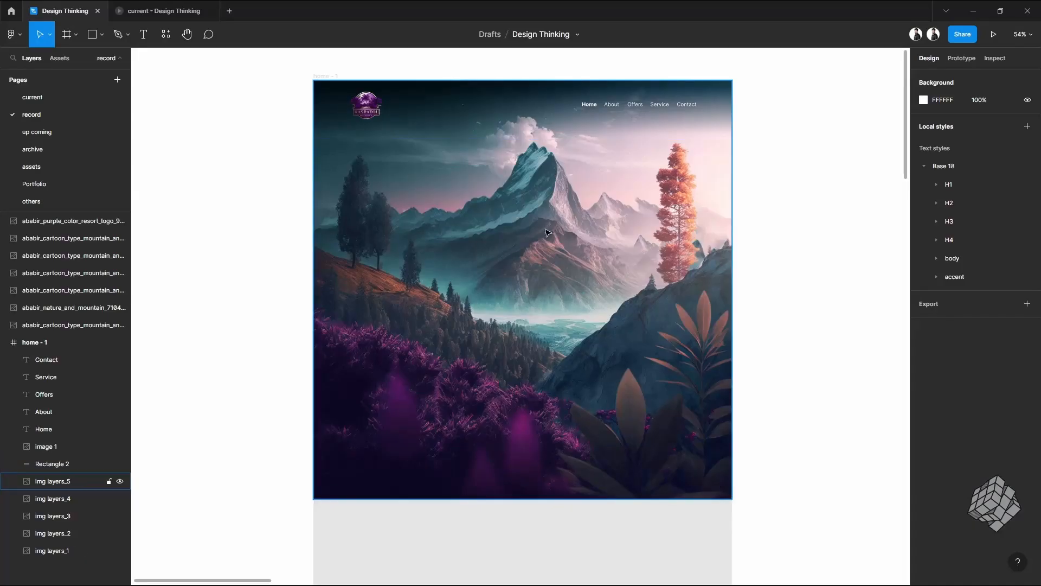
{"action": "scroll", "scroll_direction": "down", "scroll_amount": 3}
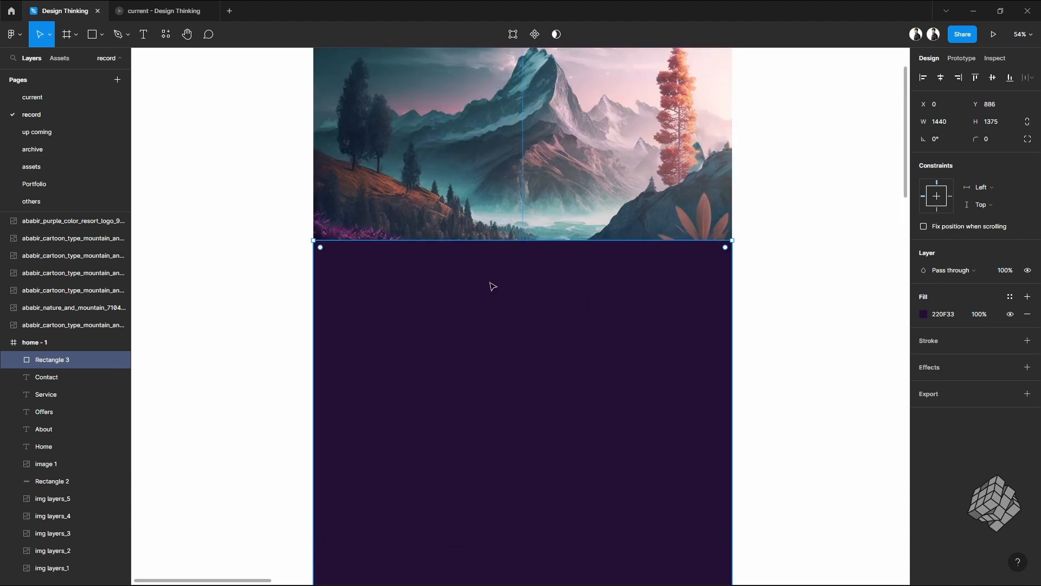
Send the purple Rectangle 3 to the back so the mountain layers sit in front of it
{"action": "scroll", "scroll_direction": "down", "scroll_amount": 3}
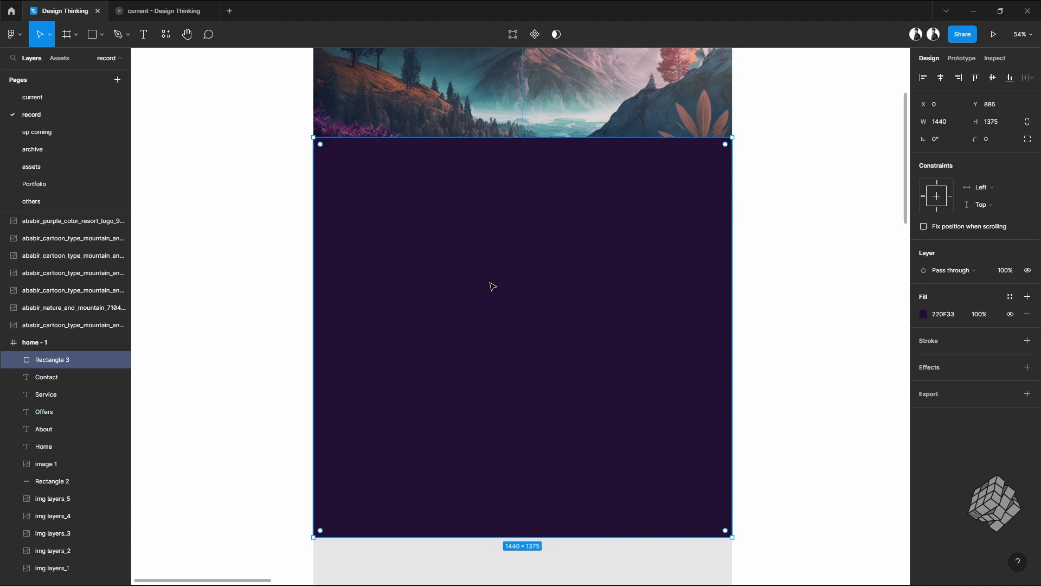
{"action": "right_click", "coordinate": [493, 287]}
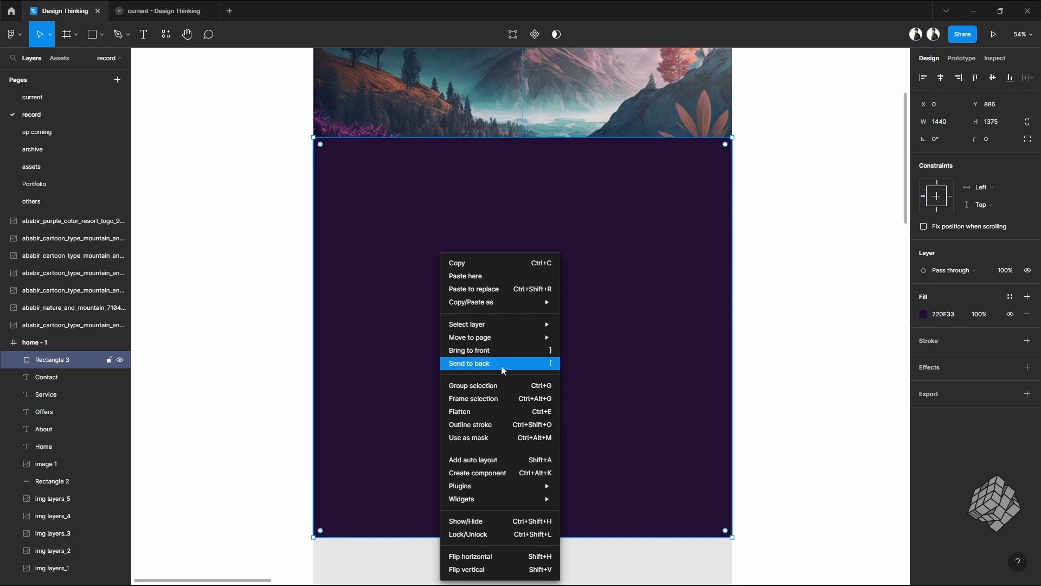
{"action": "left_click", "coordinate": [468, 362]}
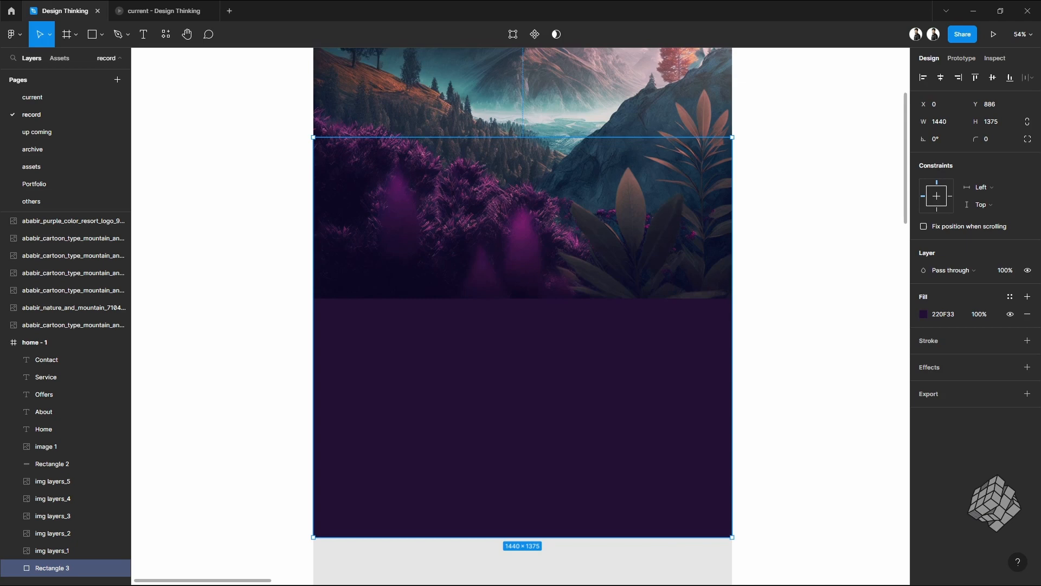
{"action": "scroll", "scroll_direction": "down", "scroll_amount": 3}
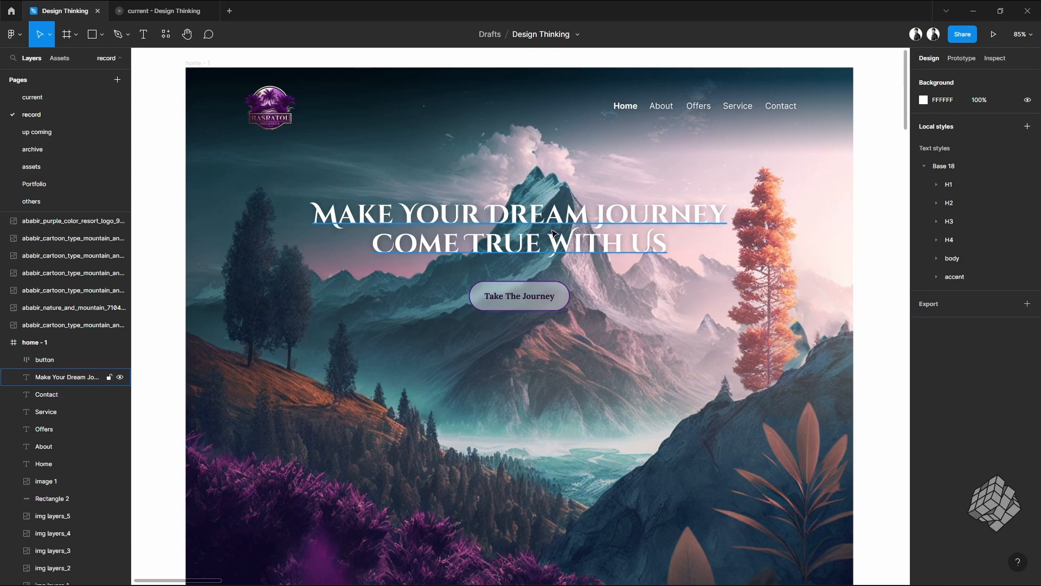
Rename the two lowest mountain layers to ice mountain and sky and reorder headline and button above them
{"action": "left_click", "coordinate": [519, 295]}
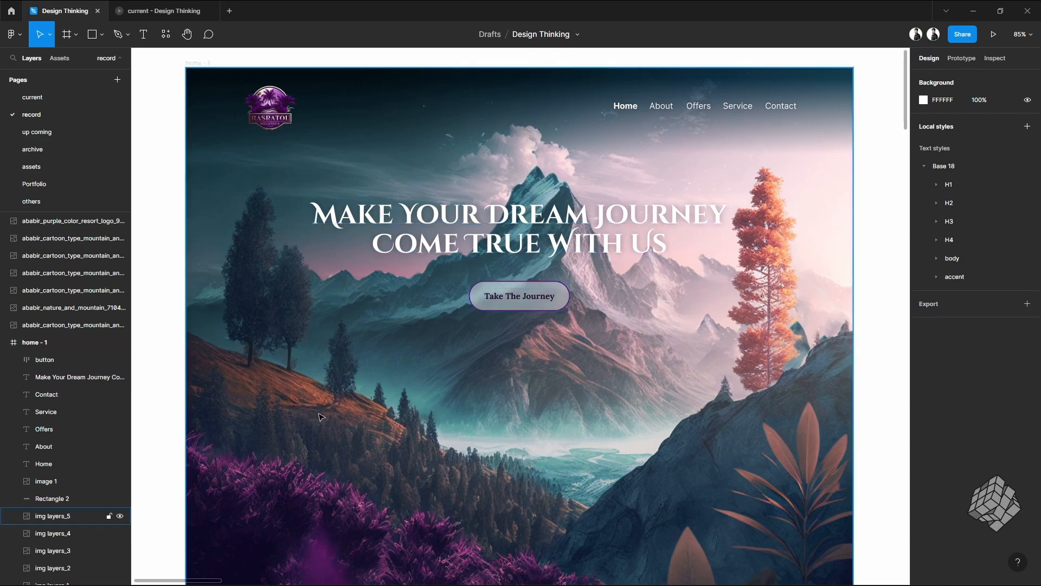
{"action": "mouse_move", "coordinate": [684, 475]}
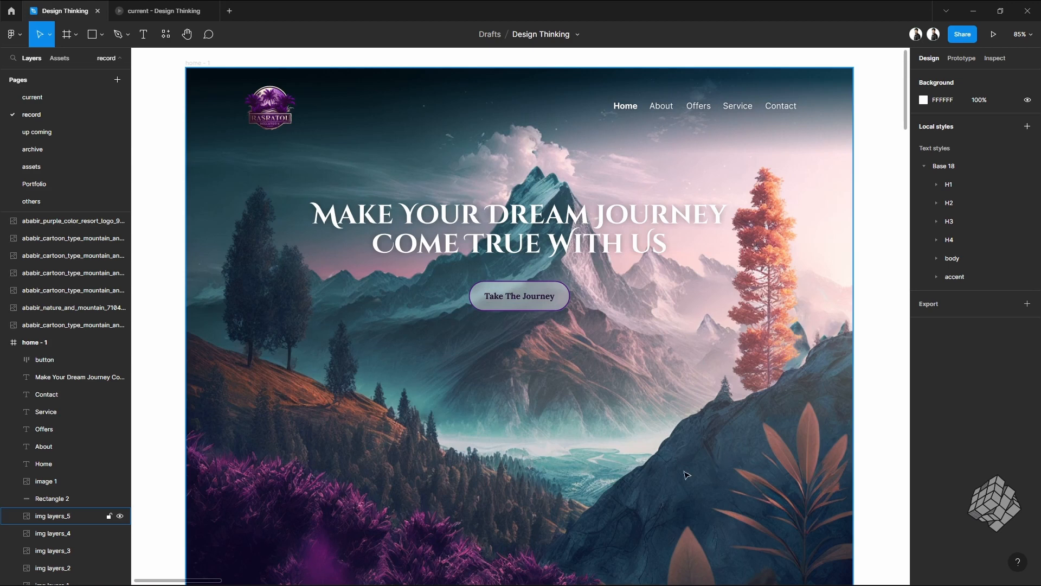
{"action": "mouse_move", "coordinate": [545, 341]}
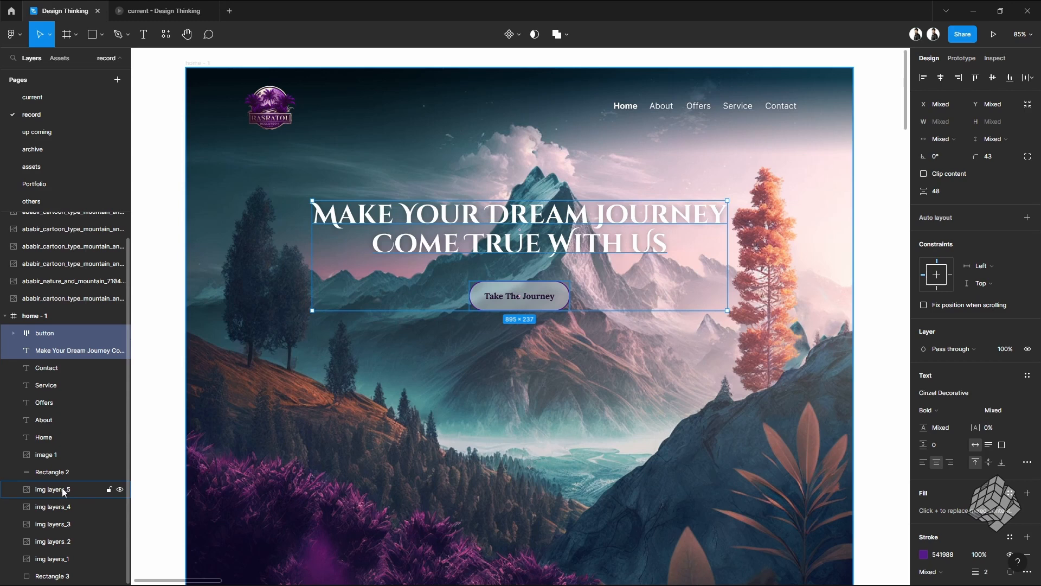
{"action": "left_click", "coordinate": [52, 490]}
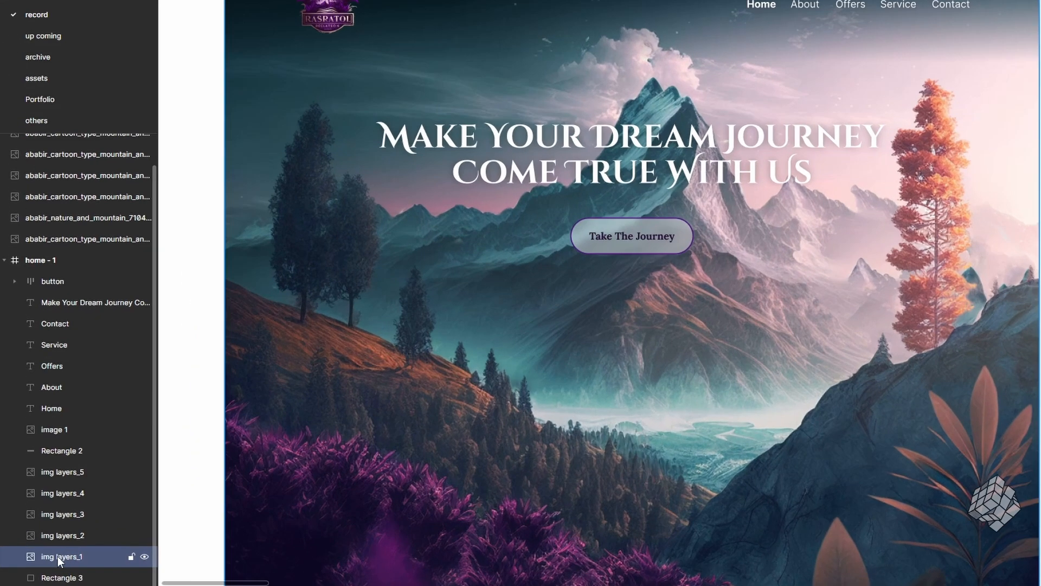
{"action": "double_click", "coordinate": [57, 557]}
{"action": "type", "text": "sky"}
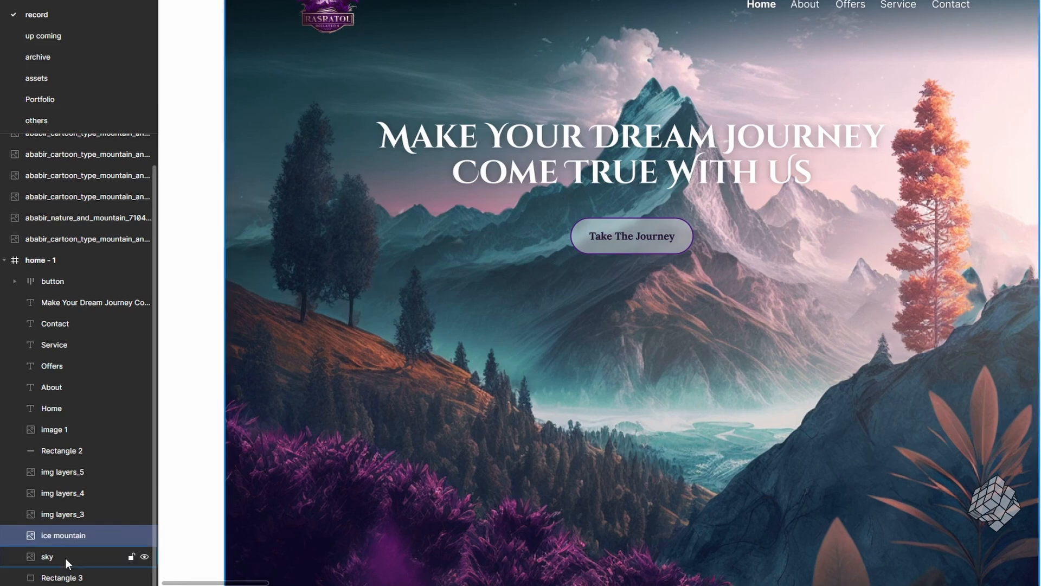
{"action": "left_click", "coordinate": [87, 302]}
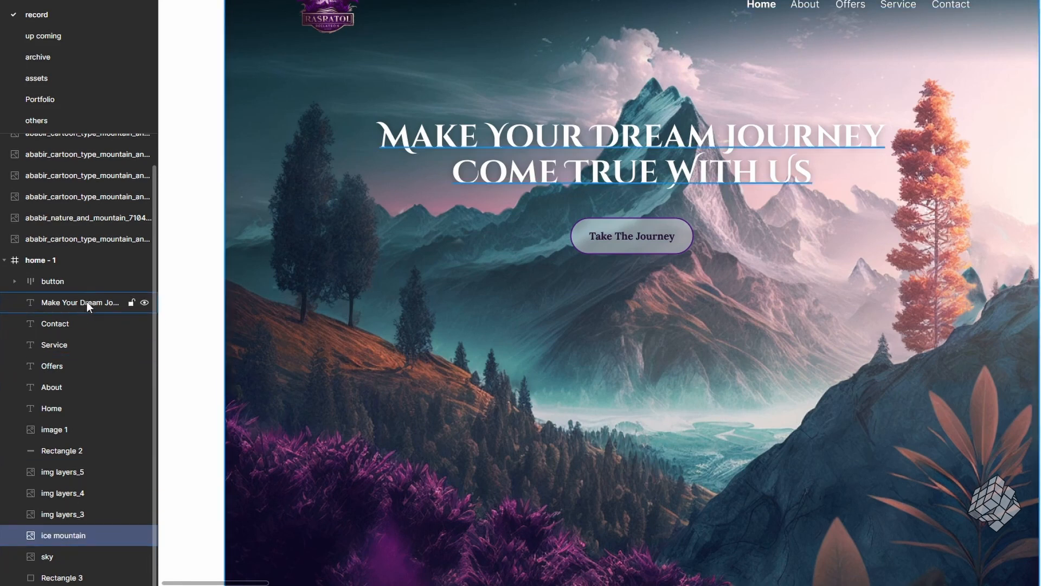
{"action": "left_click", "coordinate": [79, 303]}
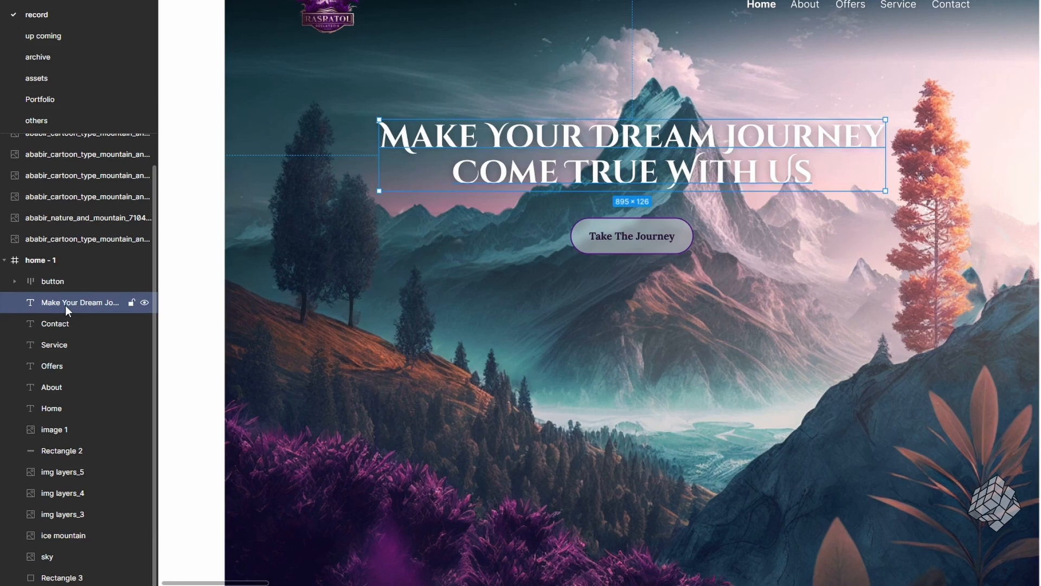
{"action": "mouse_move", "coordinate": [81, 304]}
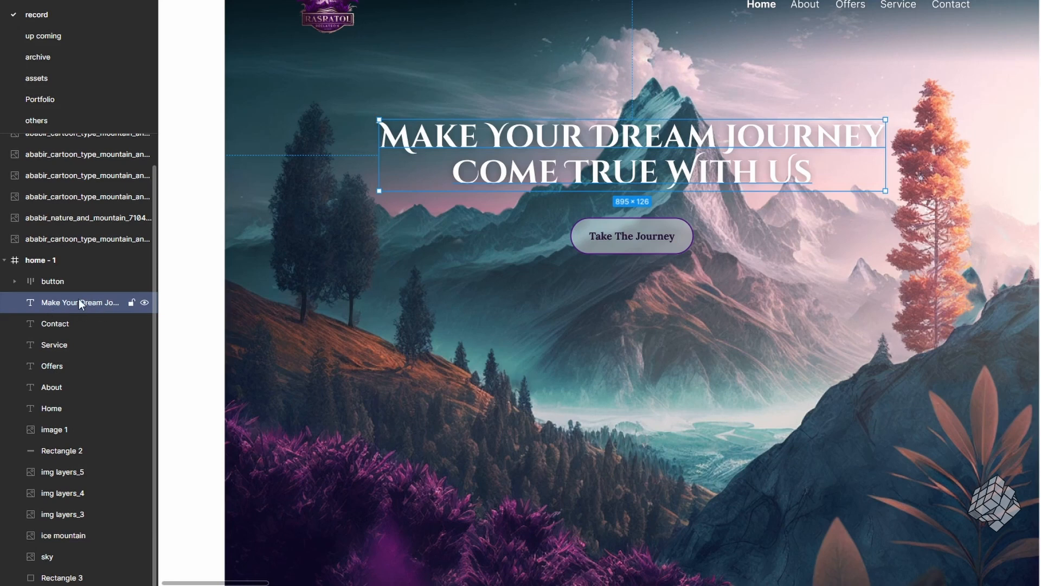
{"action": "left_click", "coordinate": [52, 281]}
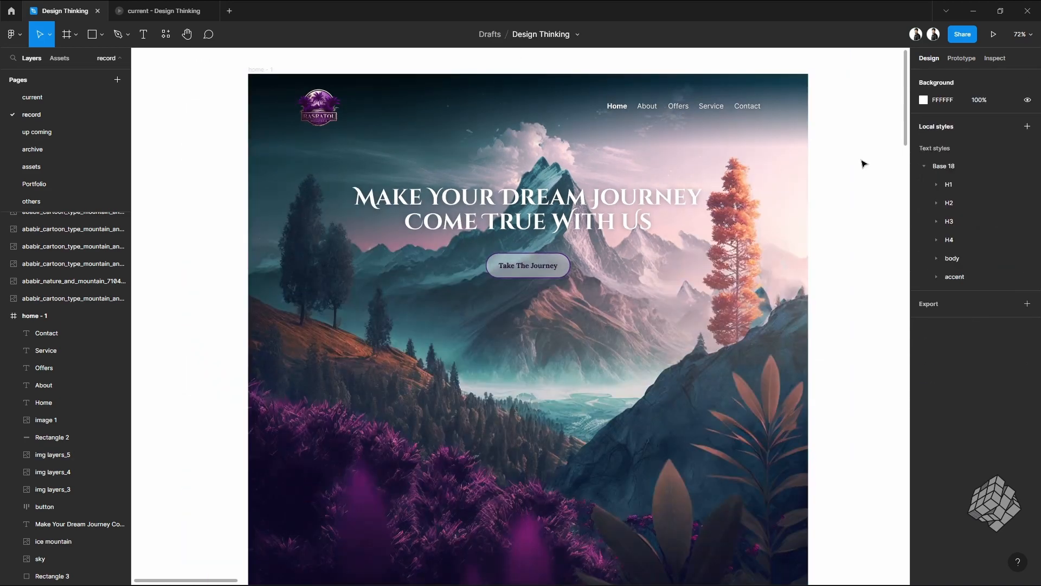
Add the Exclusive Packages heading under the navigation and layer it just above Rectangle 3
{"action": "left_click", "coordinate": [34, 315]}
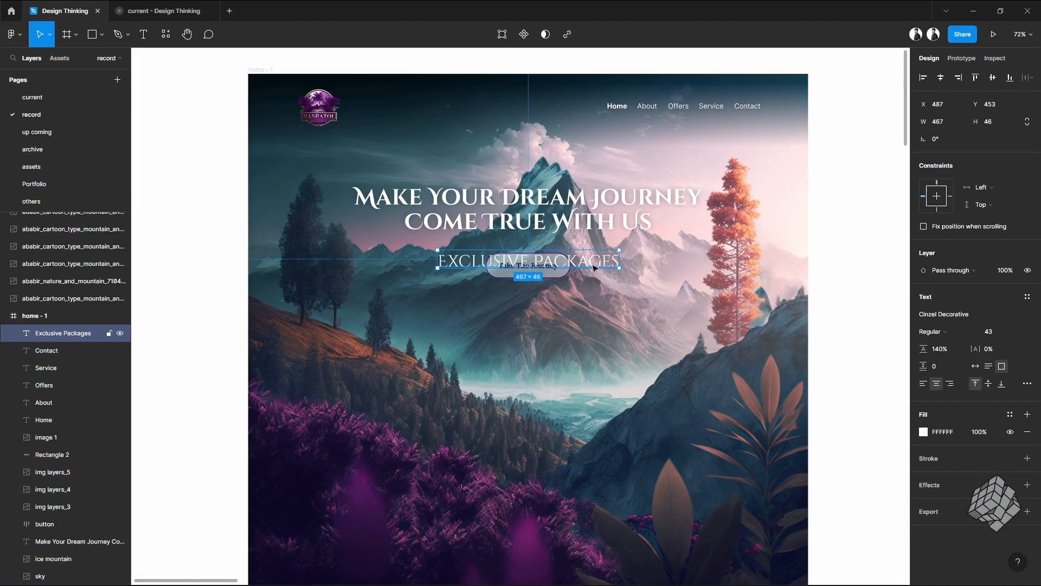
{"action": "left_click_drag", "start_coordinate": [528, 259], "coordinate": [529, 141]}
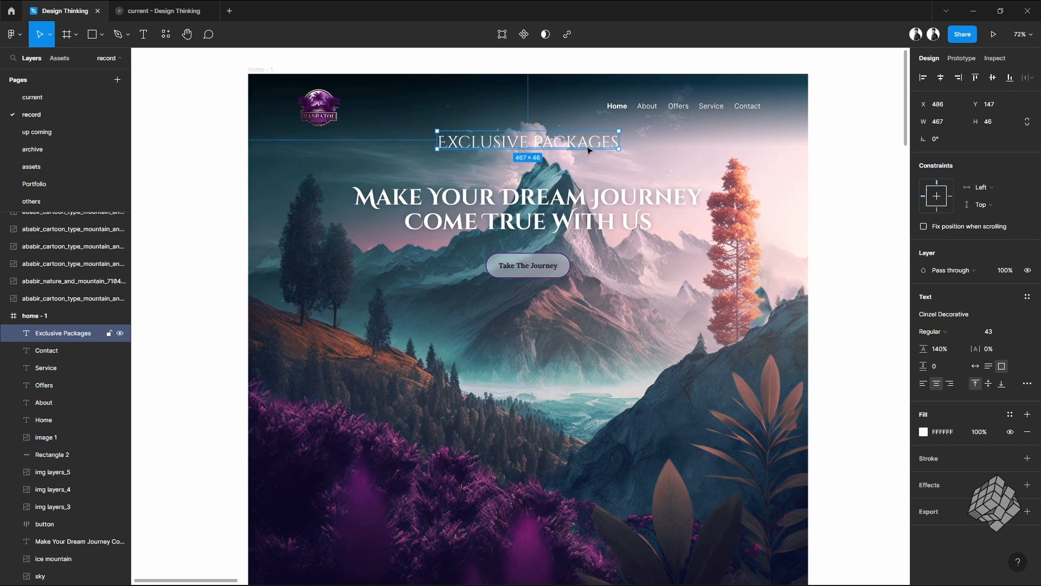
{"action": "left_click", "coordinate": [993, 332]}
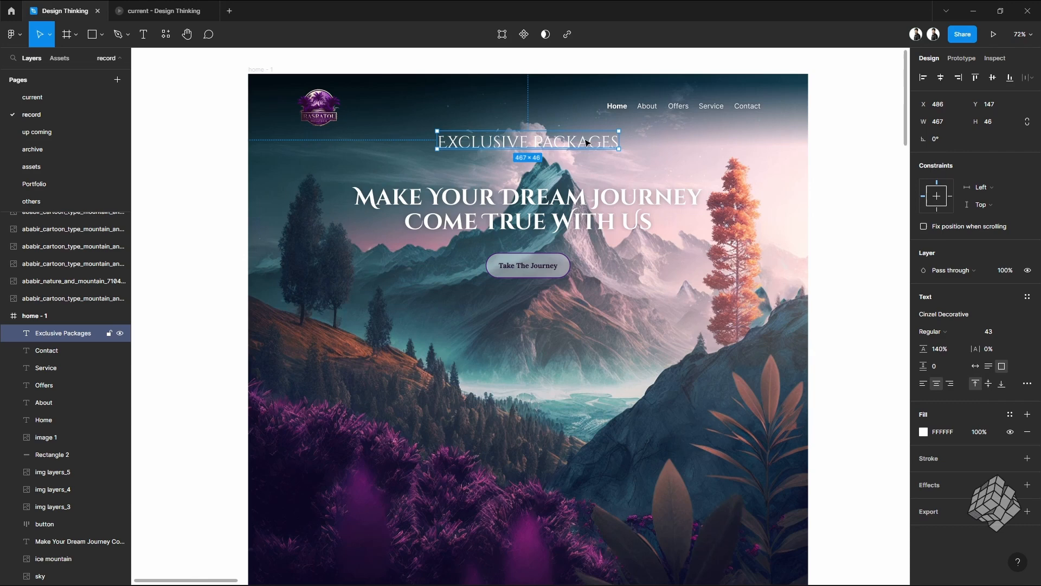
{"action": "mouse_move", "coordinate": [556, 149]}
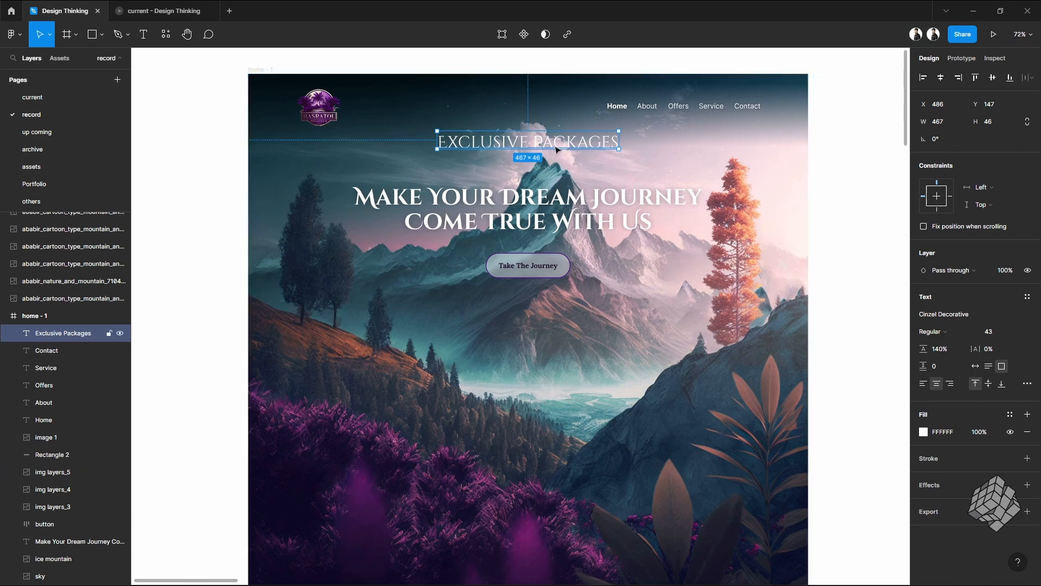
{"action": "mouse_move", "coordinate": [556, 144]}
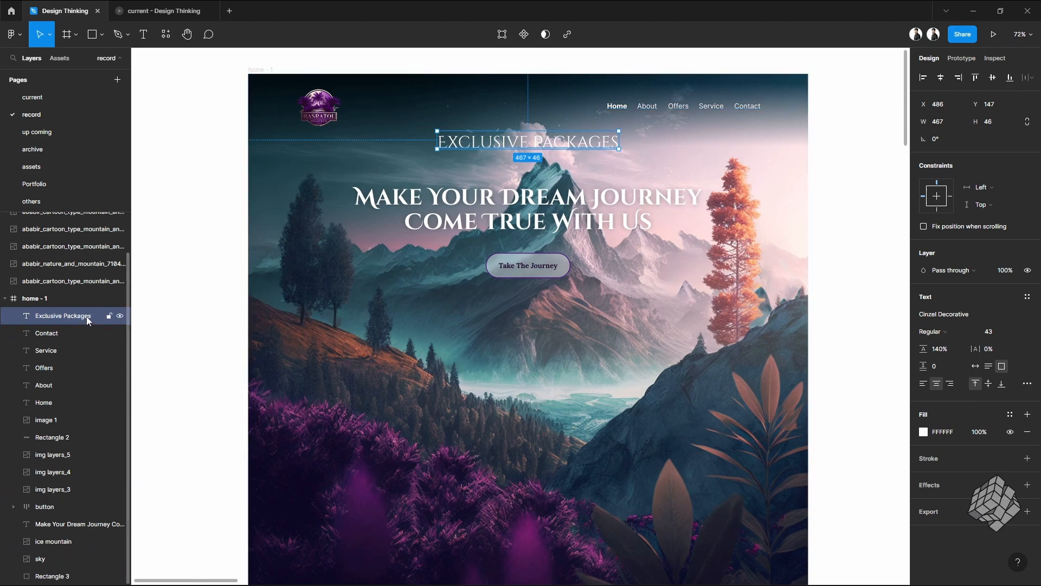
{"action": "left_click_drag", "start_coordinate": [62, 316], "coordinate": [62, 559]}
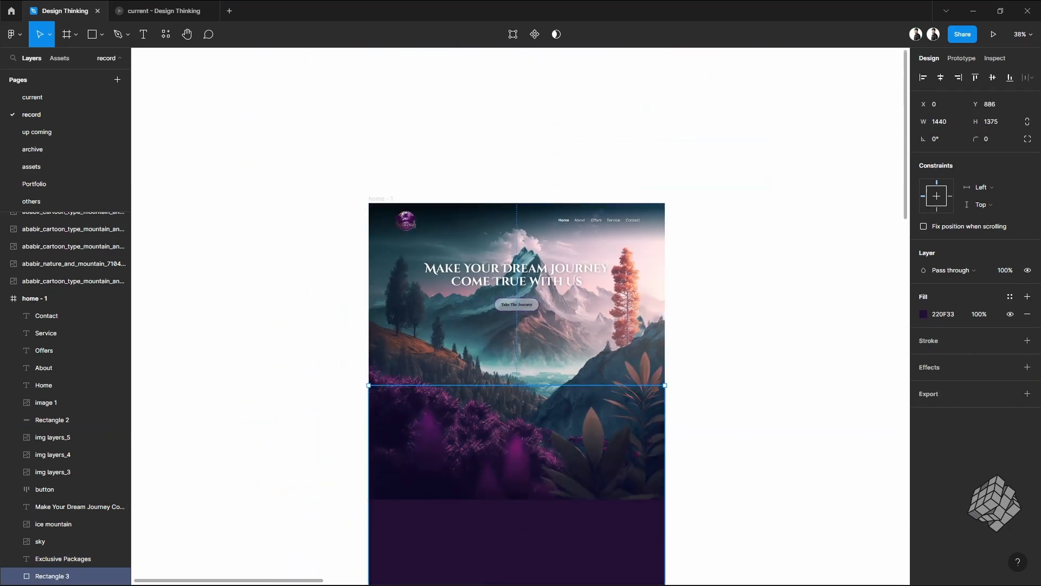
{"action": "left_click", "coordinate": [52, 437]}
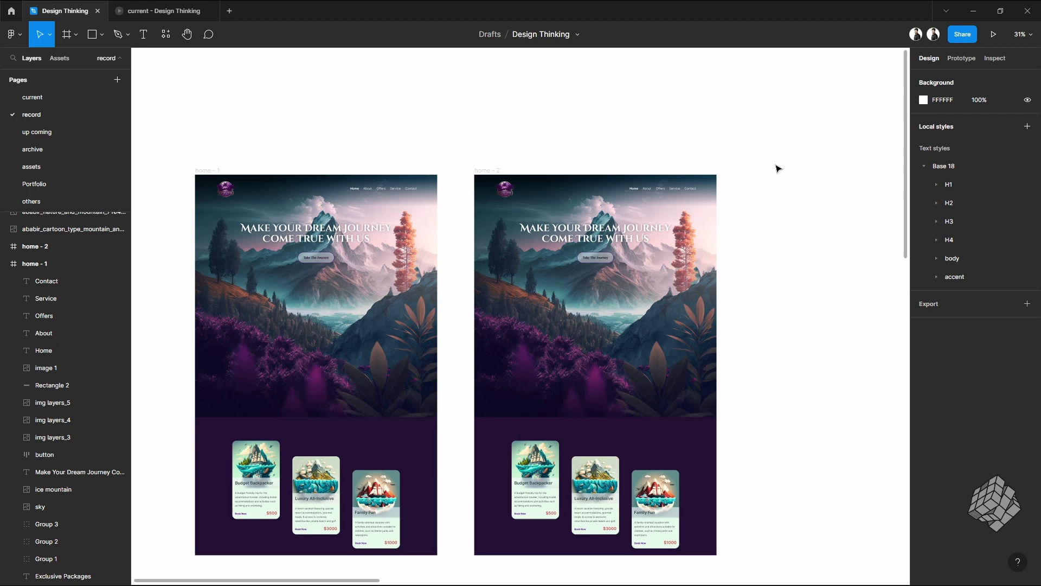
Move the purple foliage layer out of the visible area of home - 2
{"action": "left_click", "coordinate": [531, 365]}
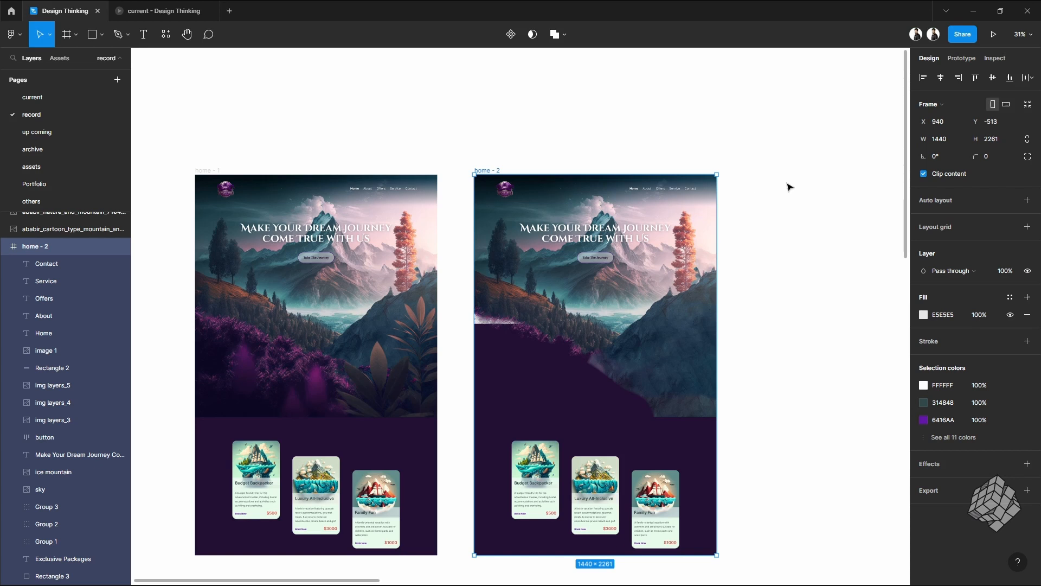
Turn off Clip content on the home - 2 frame so the foliage shows above it
{"action": "left_click", "coordinate": [923, 173]}
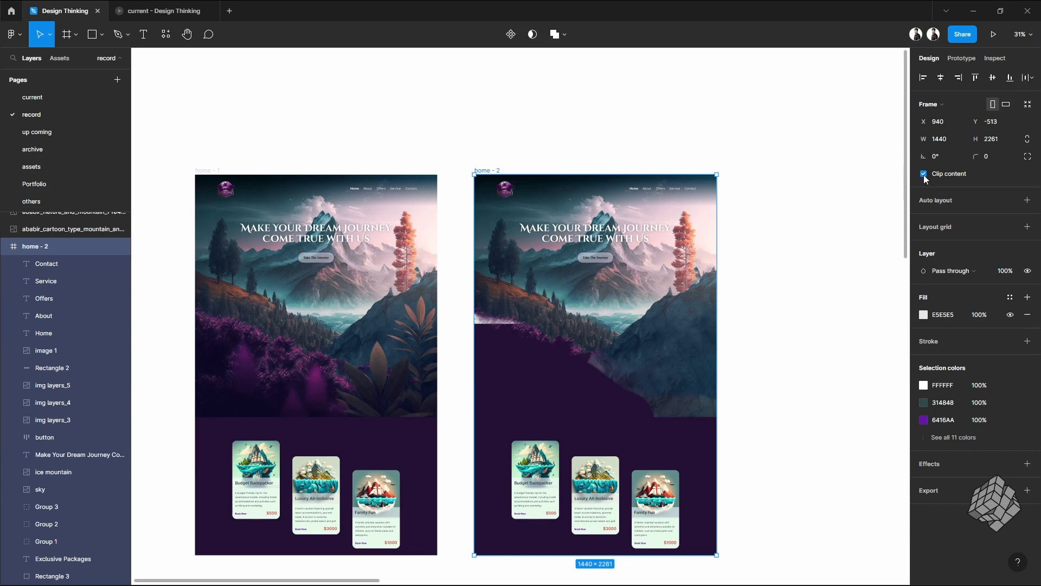
{"action": "left_click", "coordinate": [923, 173]}
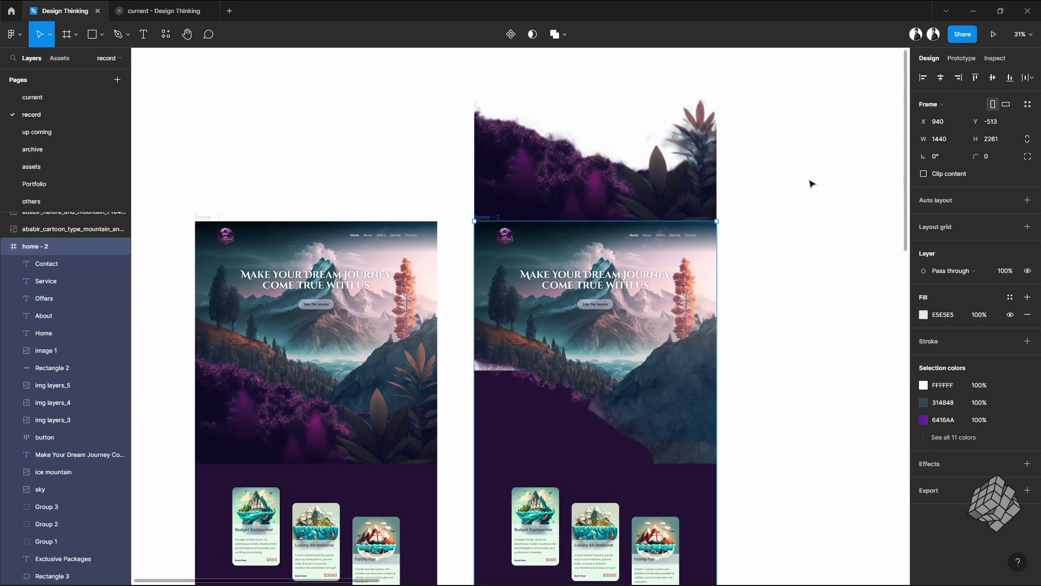
{"action": "left_click", "coordinate": [924, 174]}
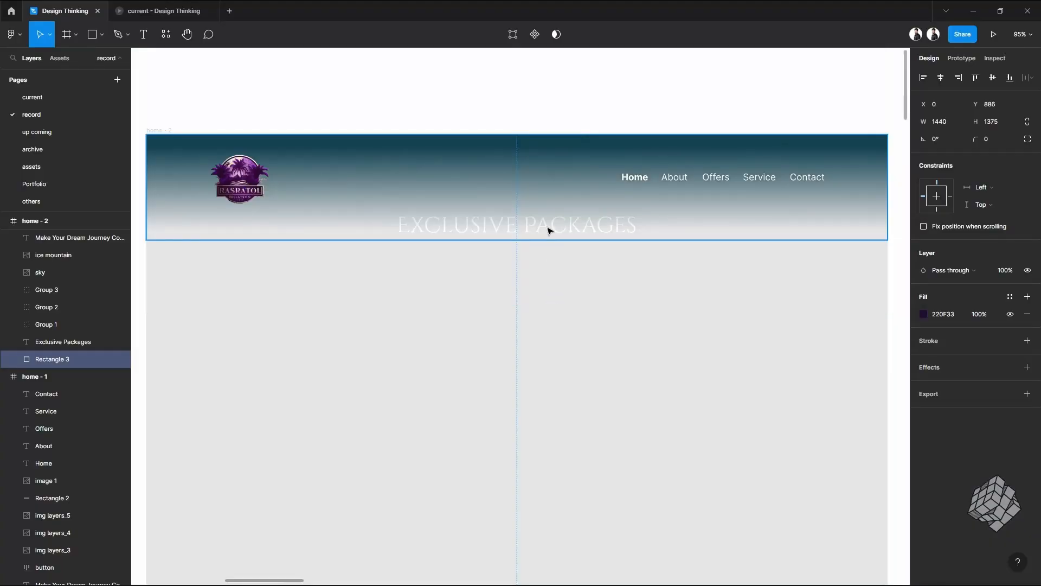
{"action": "mouse_move", "coordinate": [587, 241]}
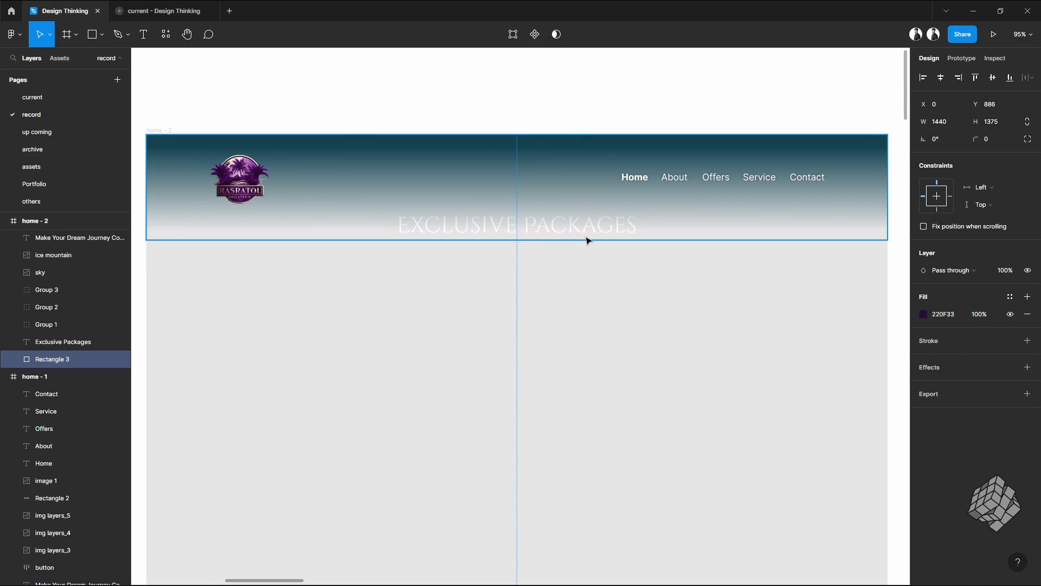
Move Rectangle 3, the Exclusive Packages heading and the cards to the top of home - 2
{"action": "scroll", "scroll_direction": "down", "scroll_amount": 3}
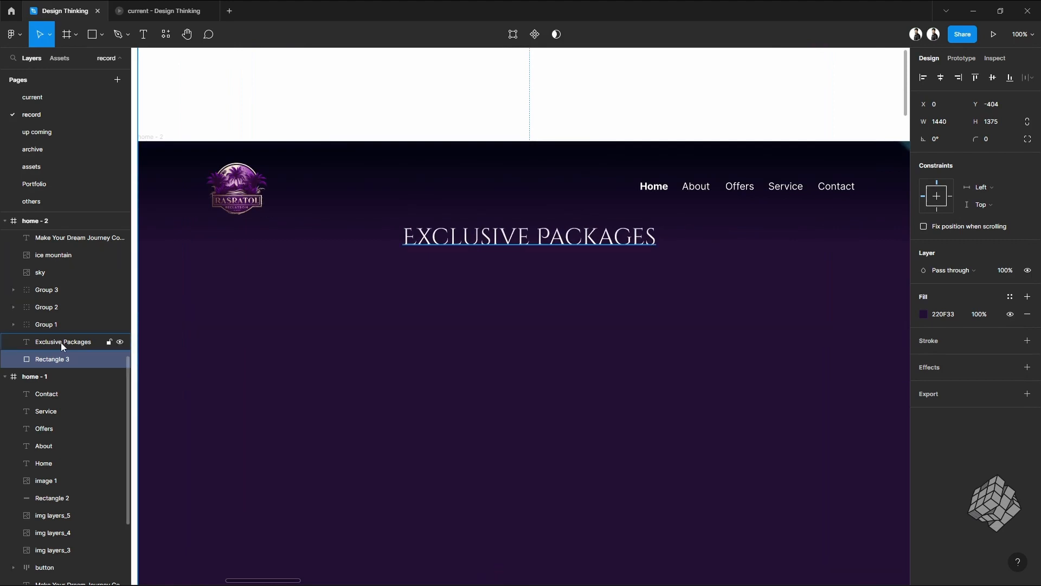
{"action": "left_click", "coordinate": [62, 341]}
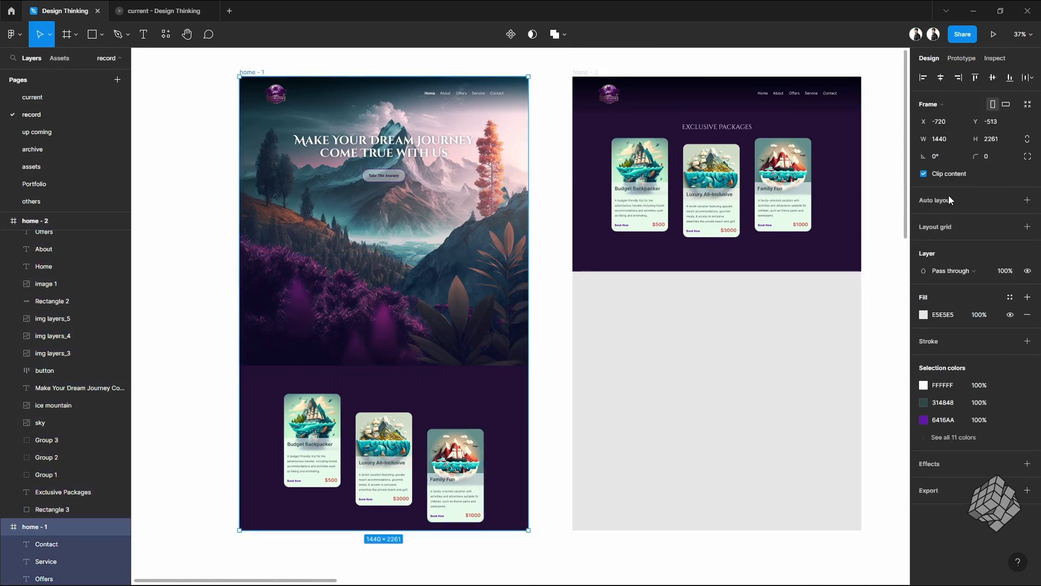
Set the home frame height to 810 and select the package card groups in home - 2
{"action": "left_click", "coordinate": [993, 138]}
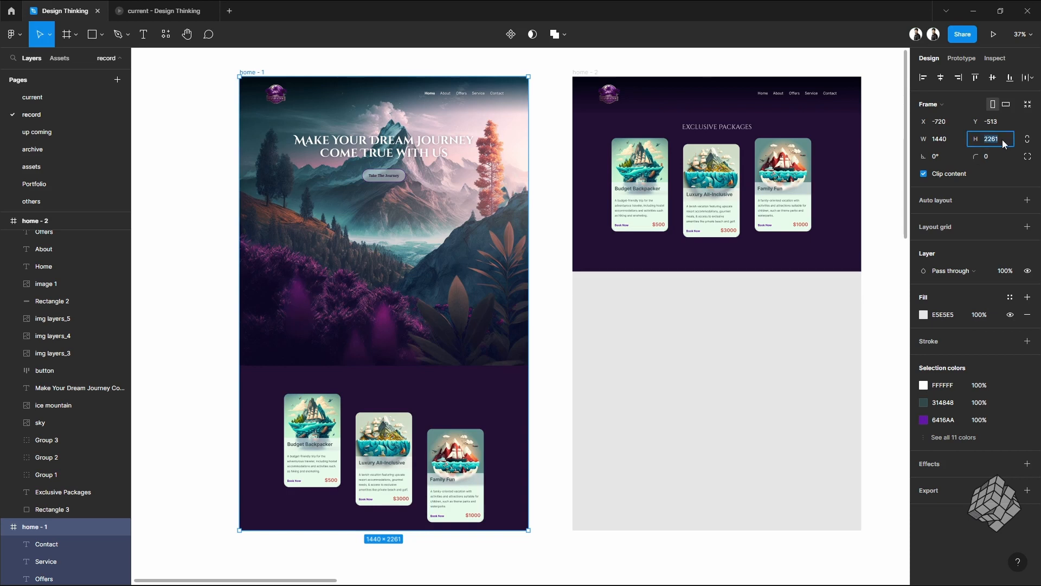
{"action": "type", "text": "810"}
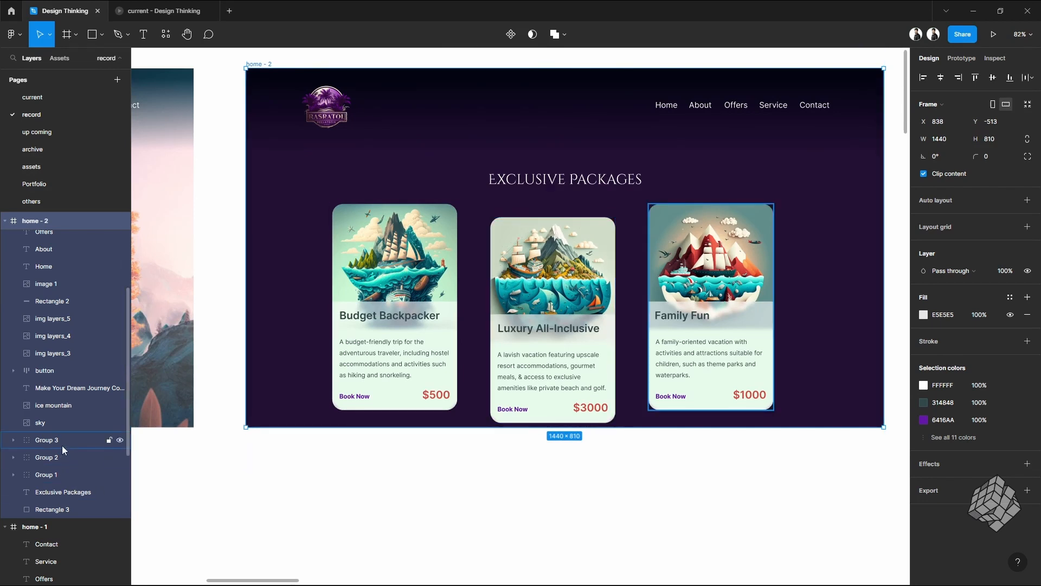
{"action": "left_click", "coordinate": [46, 440]}
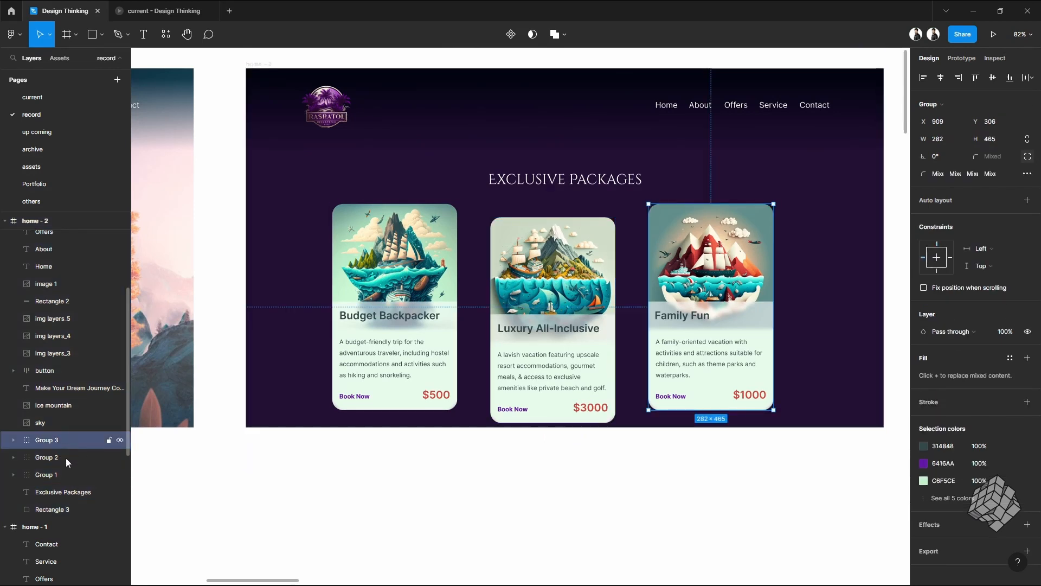
{"action": "left_click", "coordinate": [63, 492]}
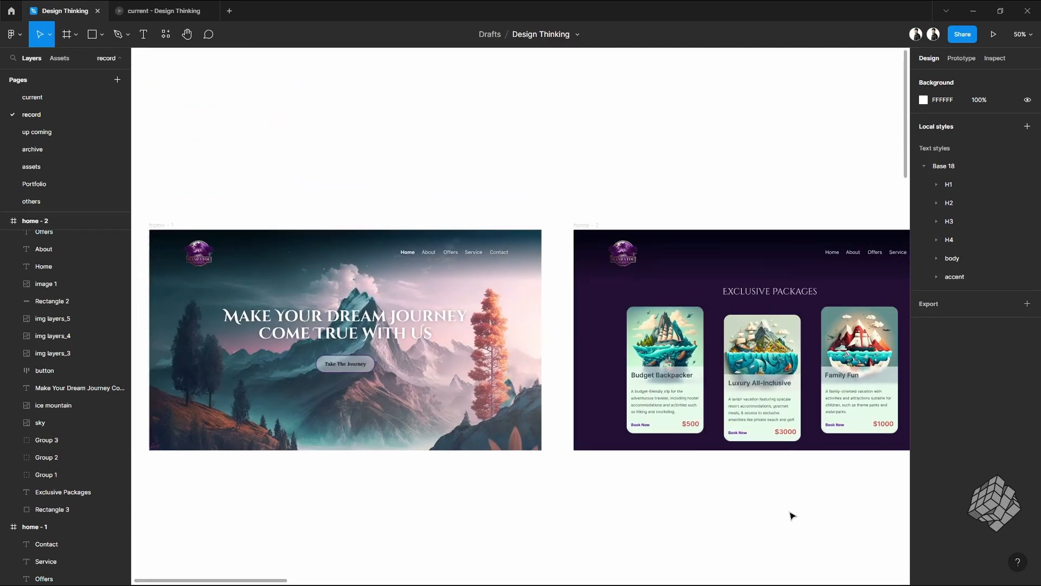
Make the Take The Journey button's navigation to home - 2 use Smart animate with an easing curve
{"action": "left_click", "coordinate": [961, 58]}
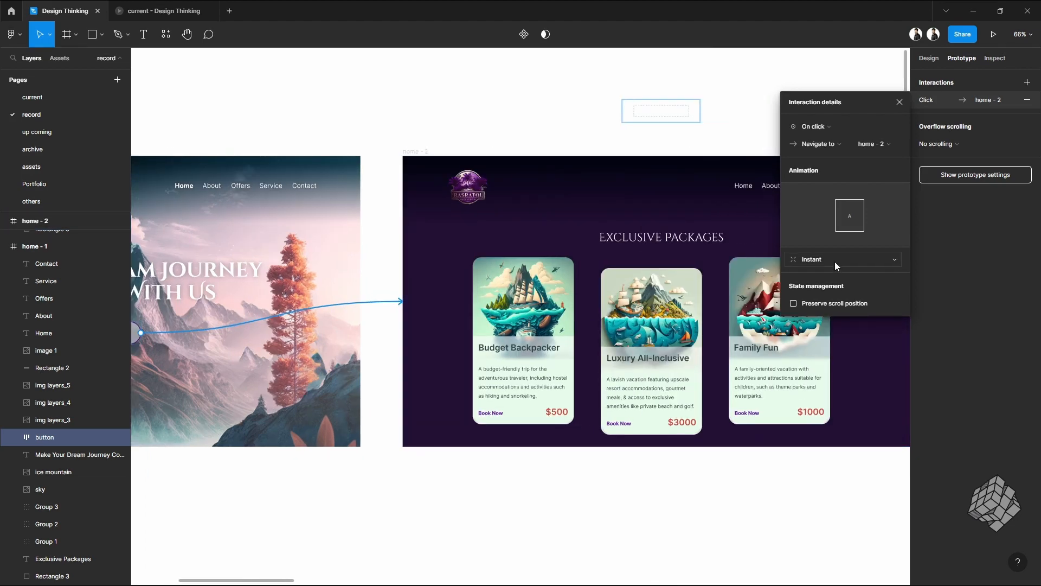
{"action": "left_click", "coordinate": [842, 259]}
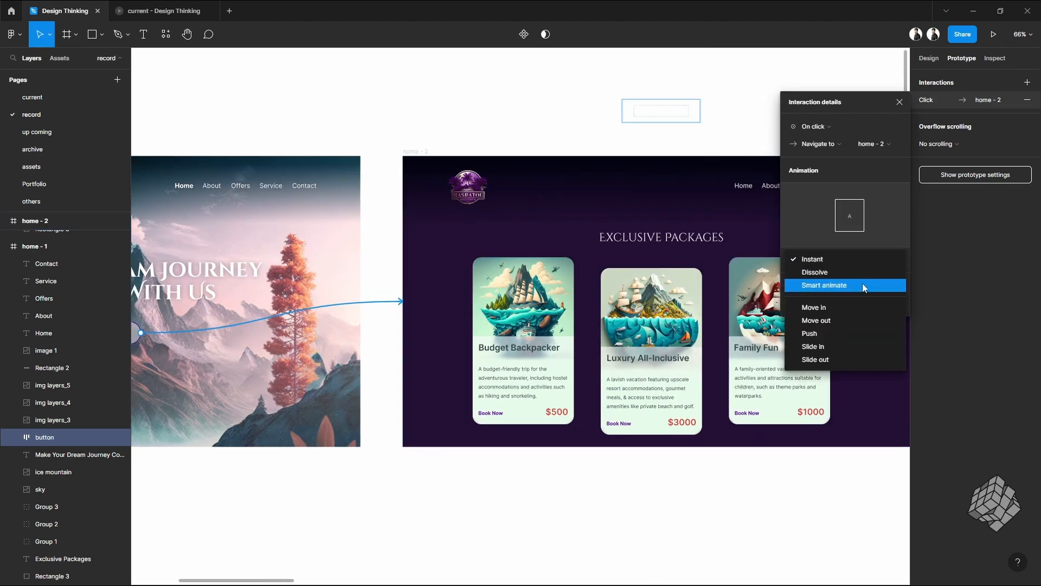
{"action": "left_click", "coordinate": [824, 285]}
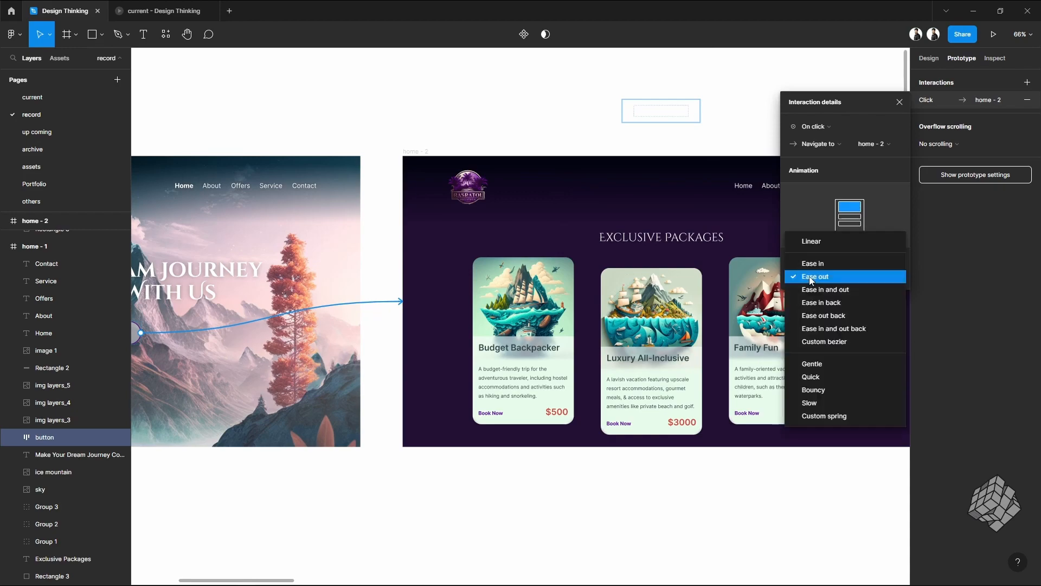
{"action": "left_click", "coordinate": [816, 276]}
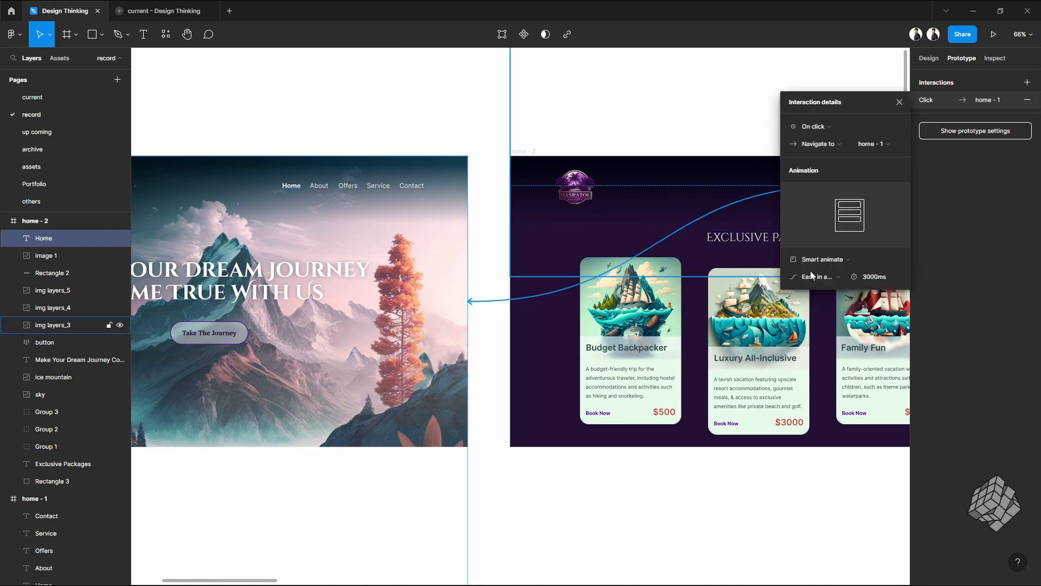
{"action": "left_click", "coordinate": [874, 277]}
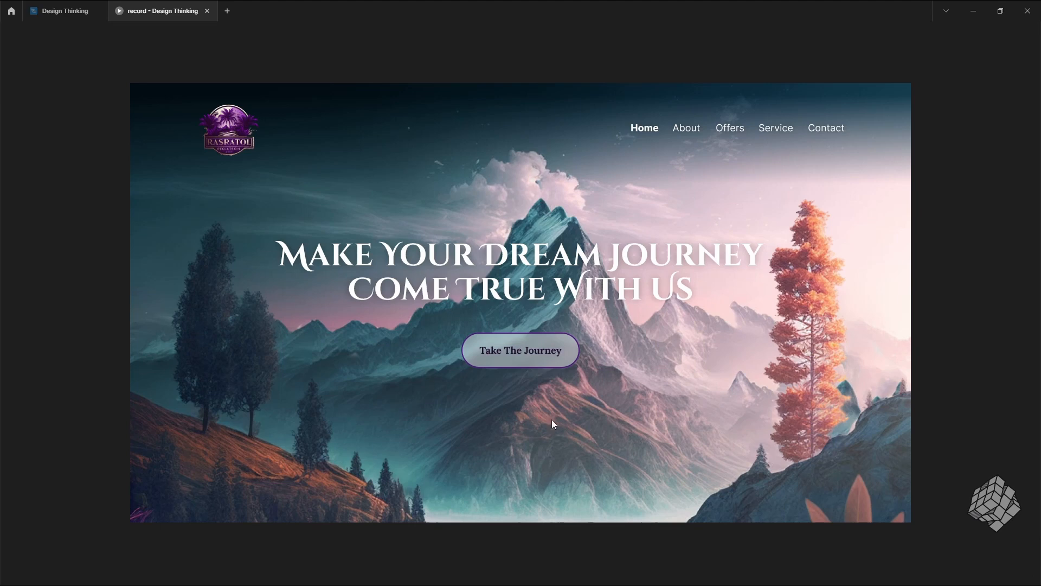
{"action": "mouse_move", "coordinate": [540, 363]}
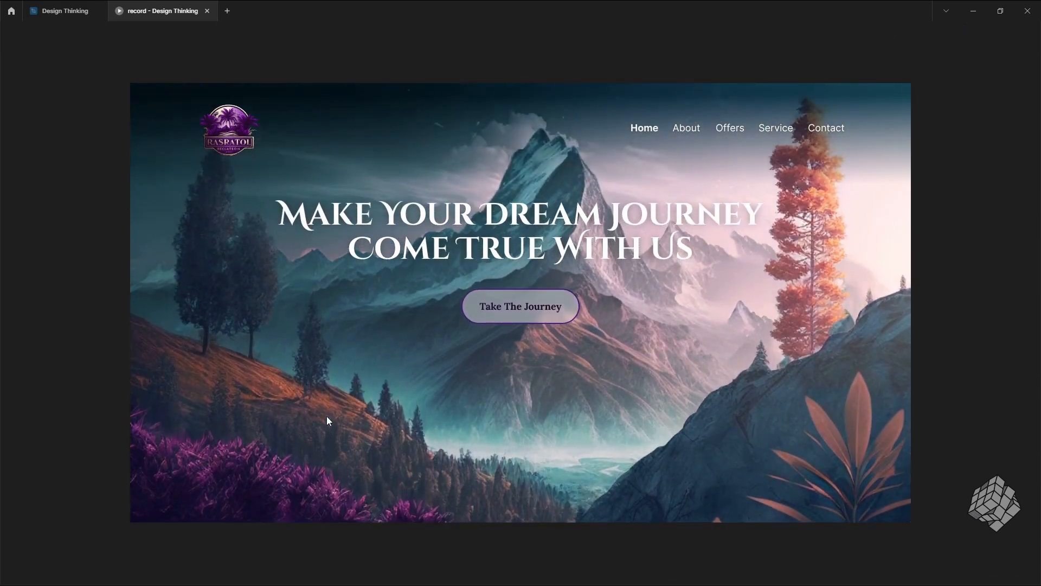
Play the prototype in presentation view to preview the layered mountain hero
{"action": "left_click", "coordinate": [65, 11]}
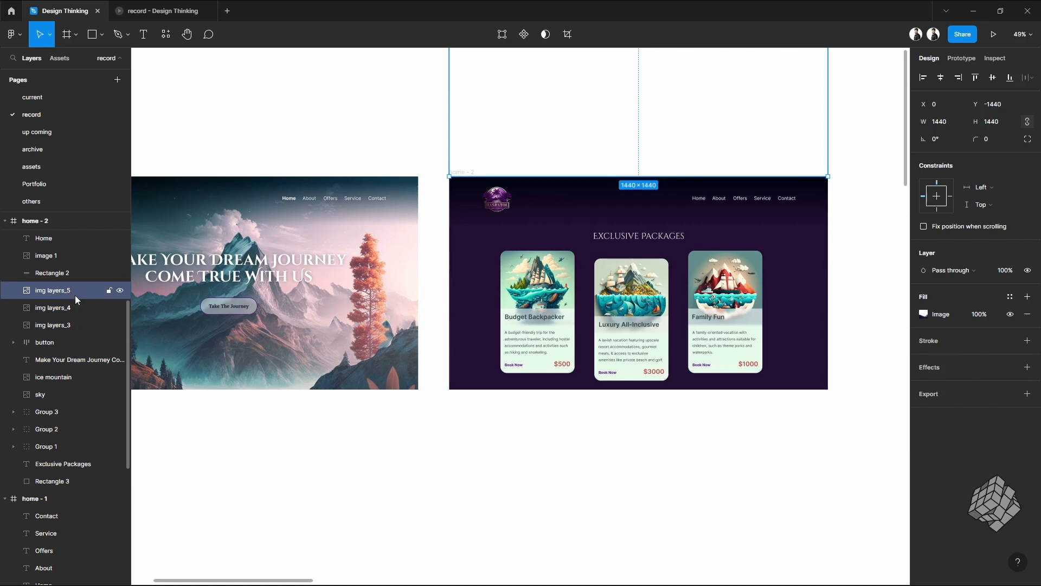
{"action": "mouse_move", "coordinate": [59, 282]}
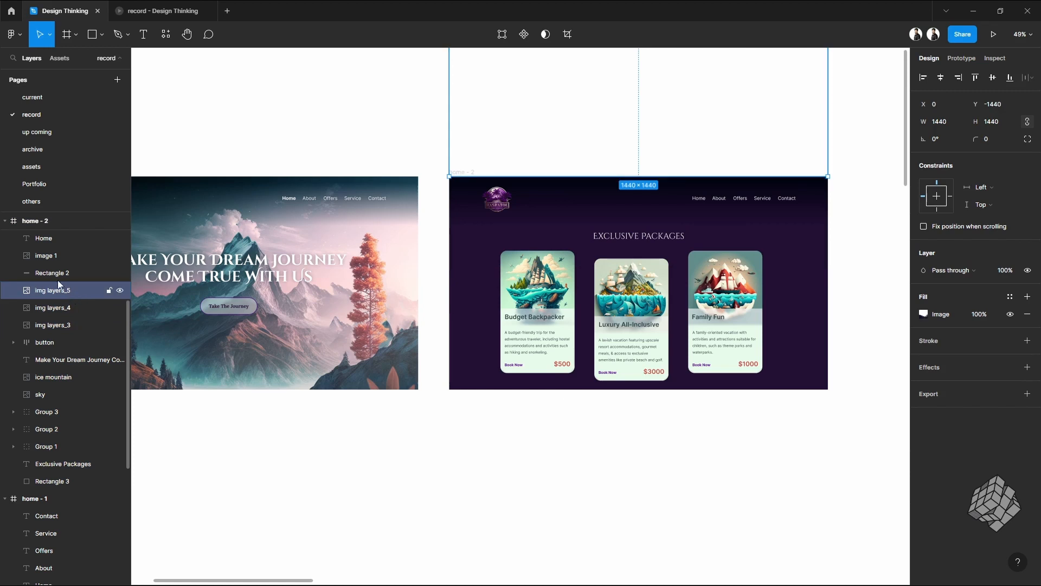
Add a Layer blur effect of 16 to the img layers_5 mountain image
{"action": "left_click", "coordinate": [1027, 366]}
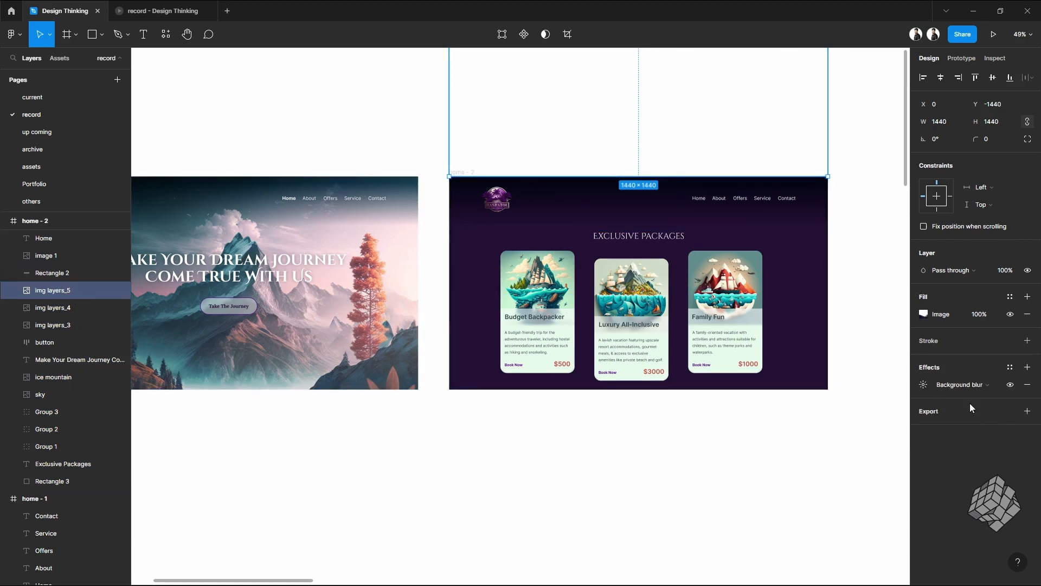
{"action": "left_click", "coordinate": [923, 384]}
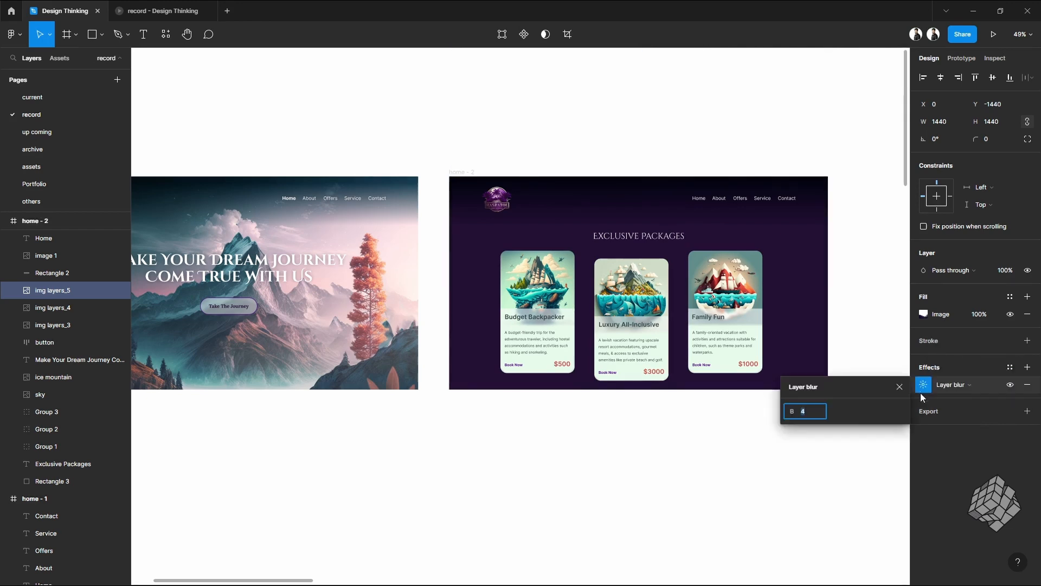
{"action": "type", "text": "16"}
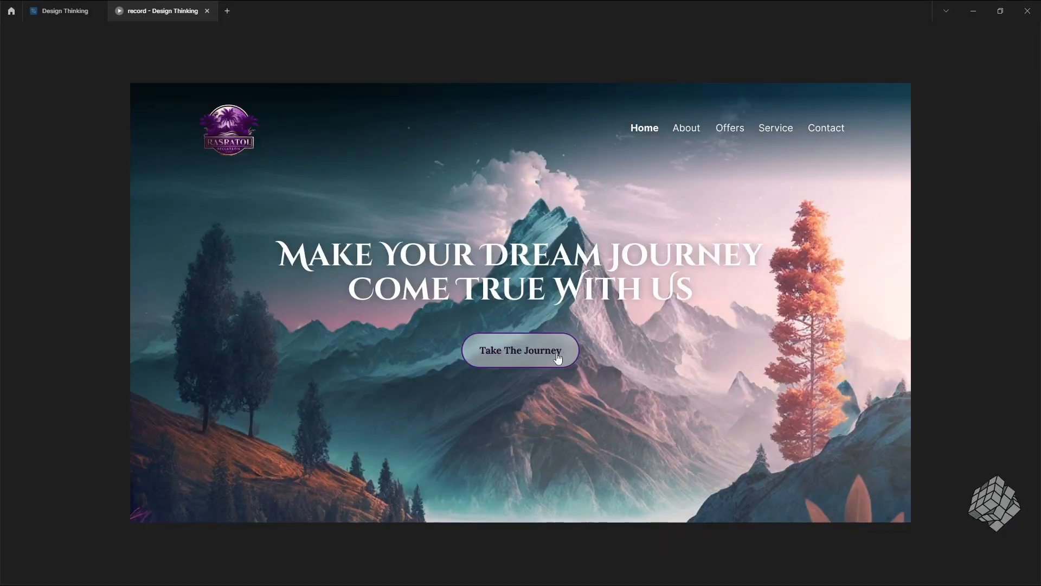
{"action": "mouse_move", "coordinate": [1001, 299]}
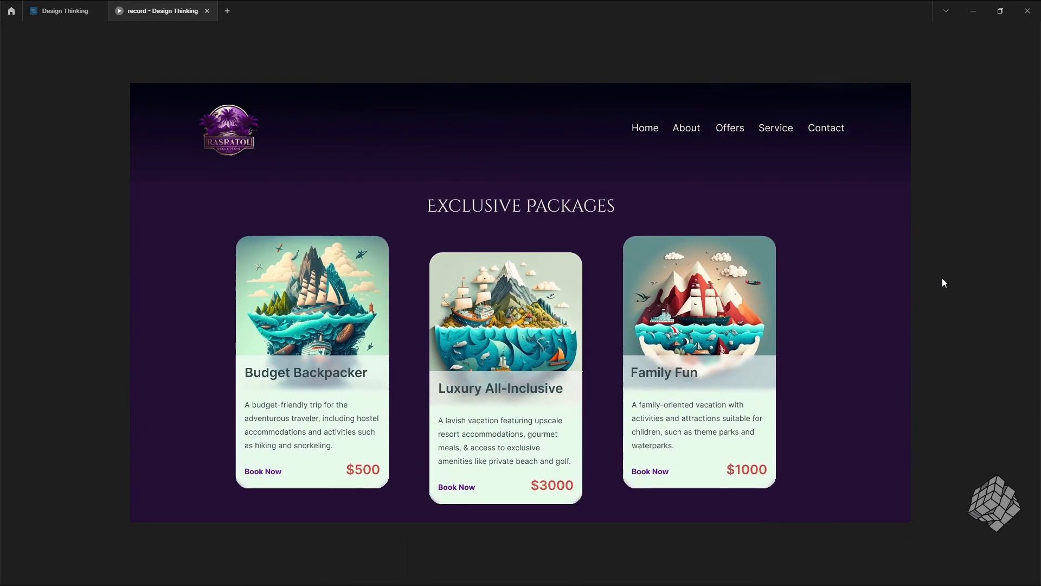
{"action": "mouse_move", "coordinate": [649, 140]}
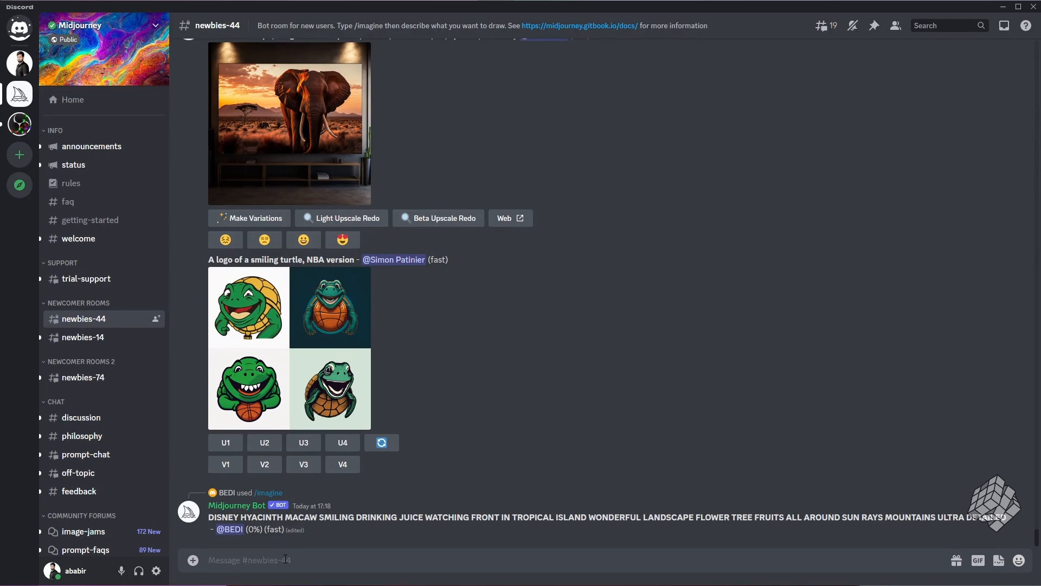
Start an /imagine prompt in Midjourney and scroll to the generated ship images
{"action": "type", "text": "/imagin"}
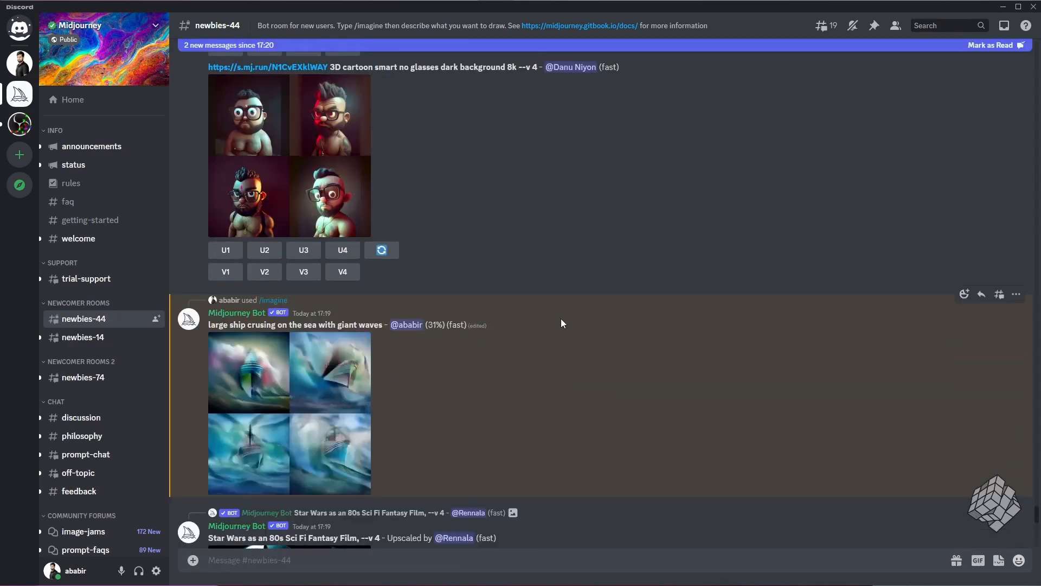
{"action": "scroll", "scroll_direction": "down", "scroll_amount": 3}
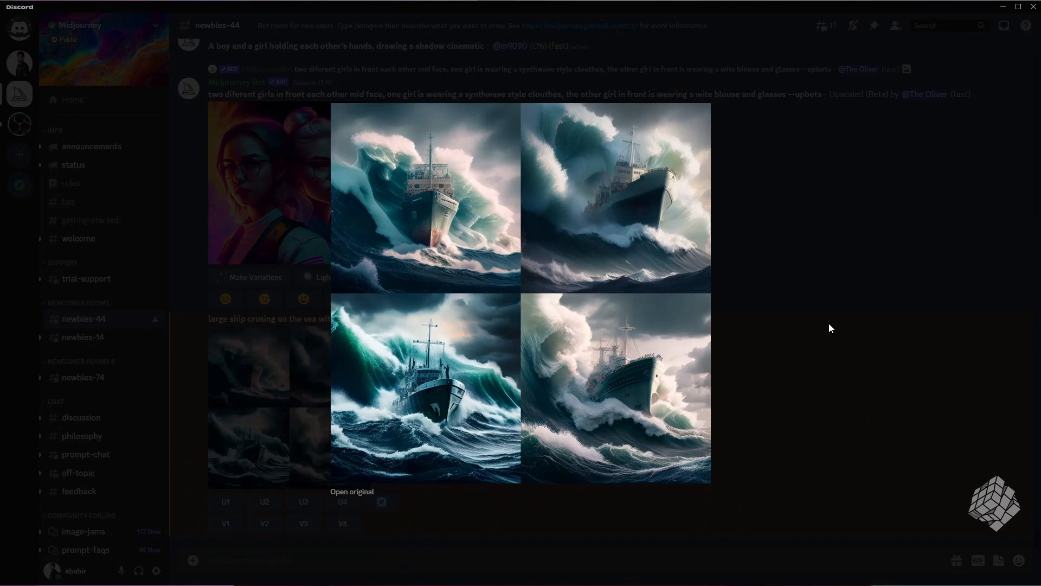
{"action": "mouse_move", "coordinate": [829, 323]}
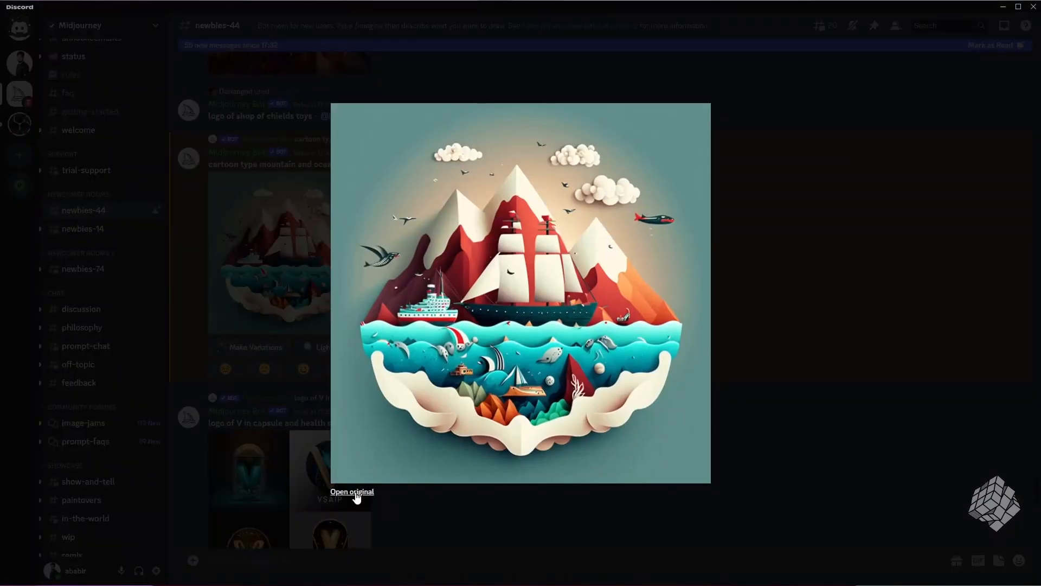
{"action": "mouse_move", "coordinate": [872, 334]}
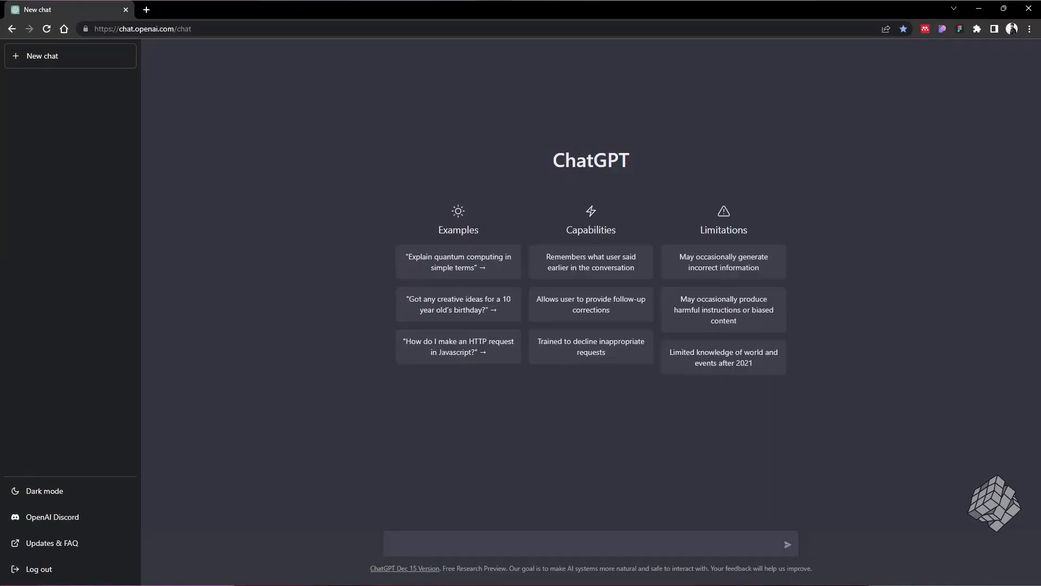
Ask ChatGPT for 3 short holiday package descriptions
{"action": "left_click", "coordinate": [592, 540]}
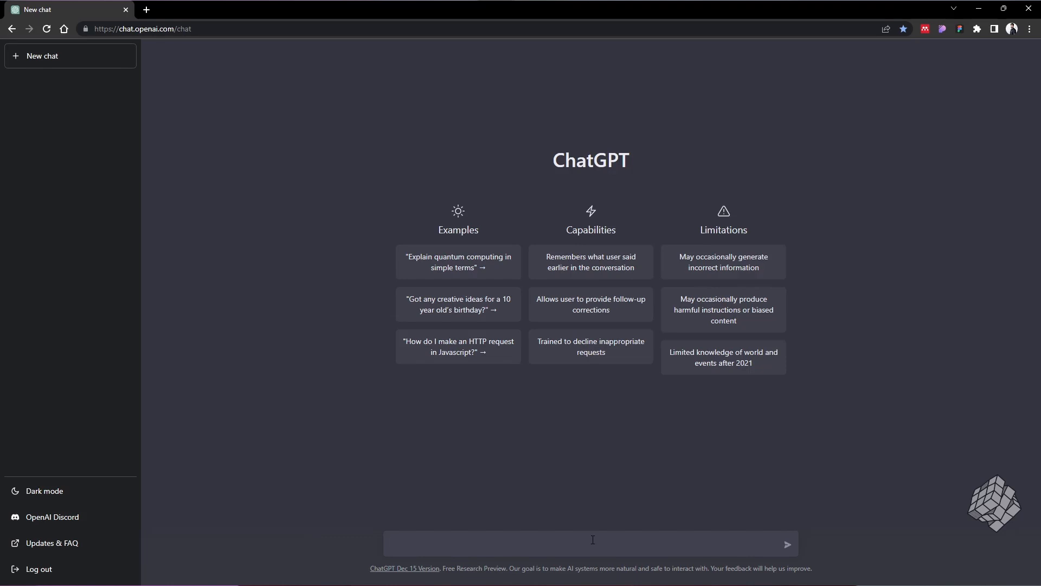
{"action": "type", "text": "3 holiday packages"}
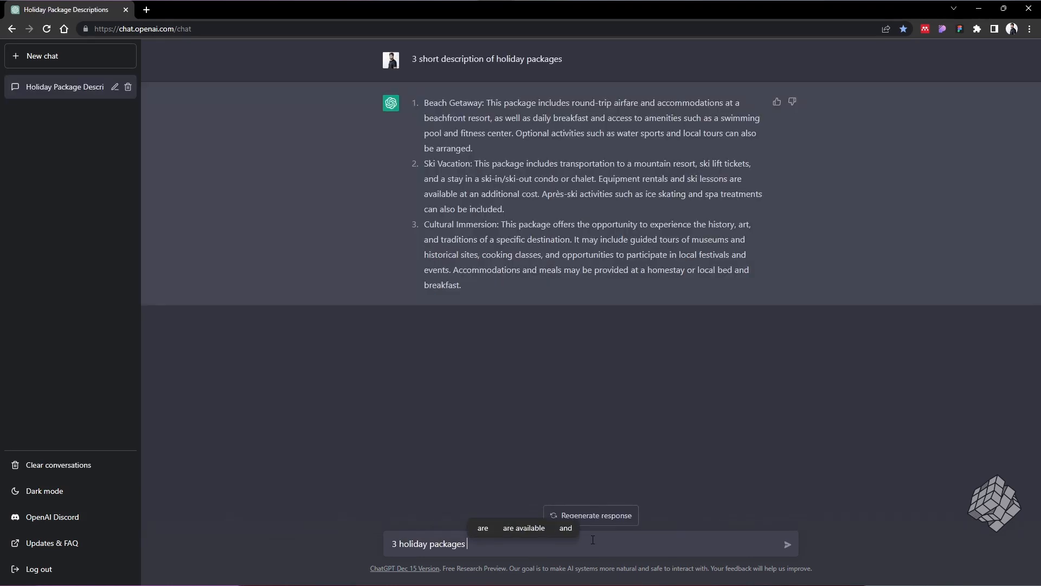